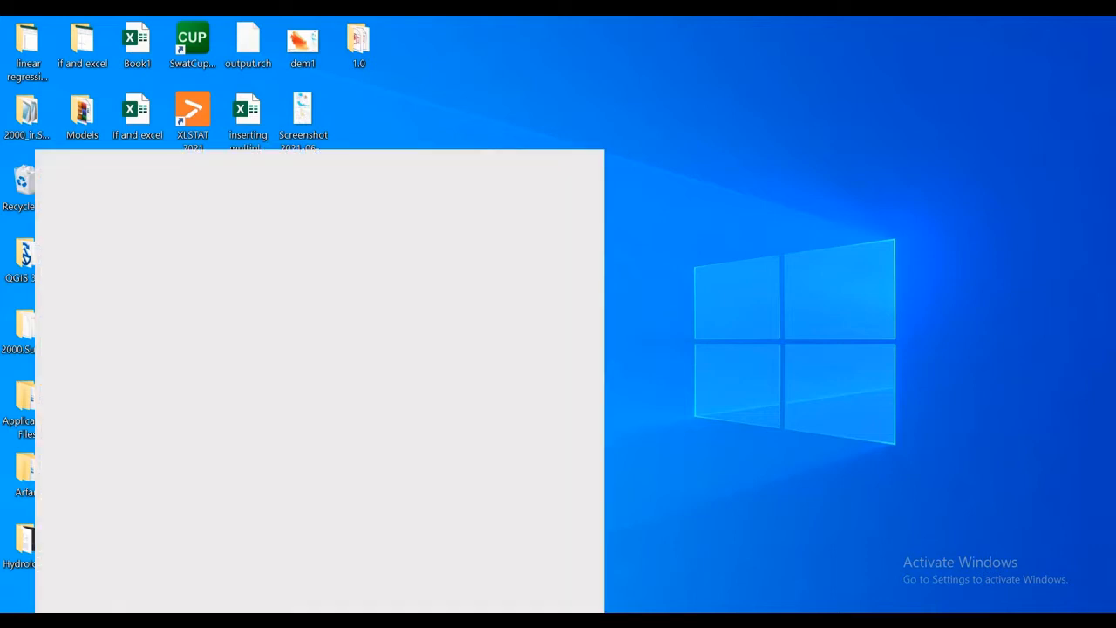
Search Windows for 'q' to surface QGIS Desktop 3.18.3 as the best match.
type("q")
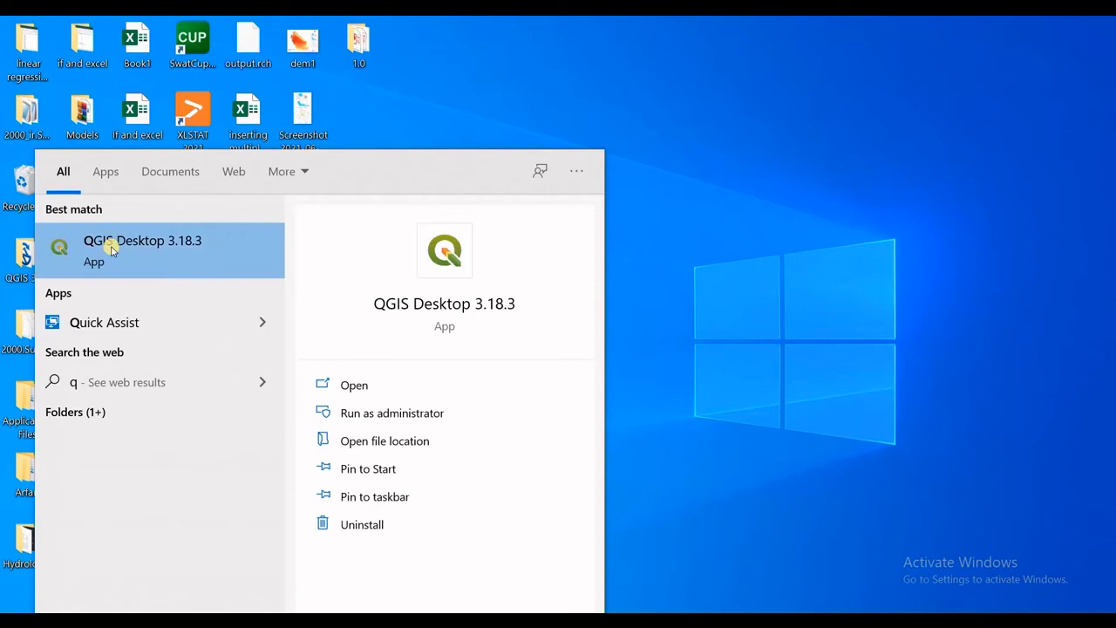
mouse_move(147, 242)
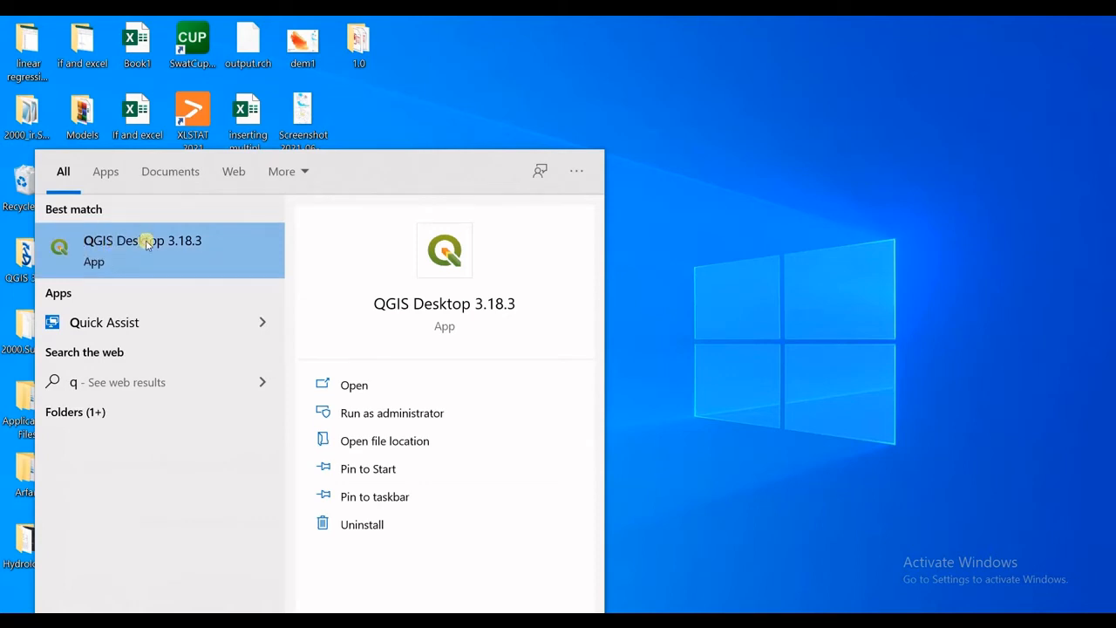
mouse_move(175, 251)
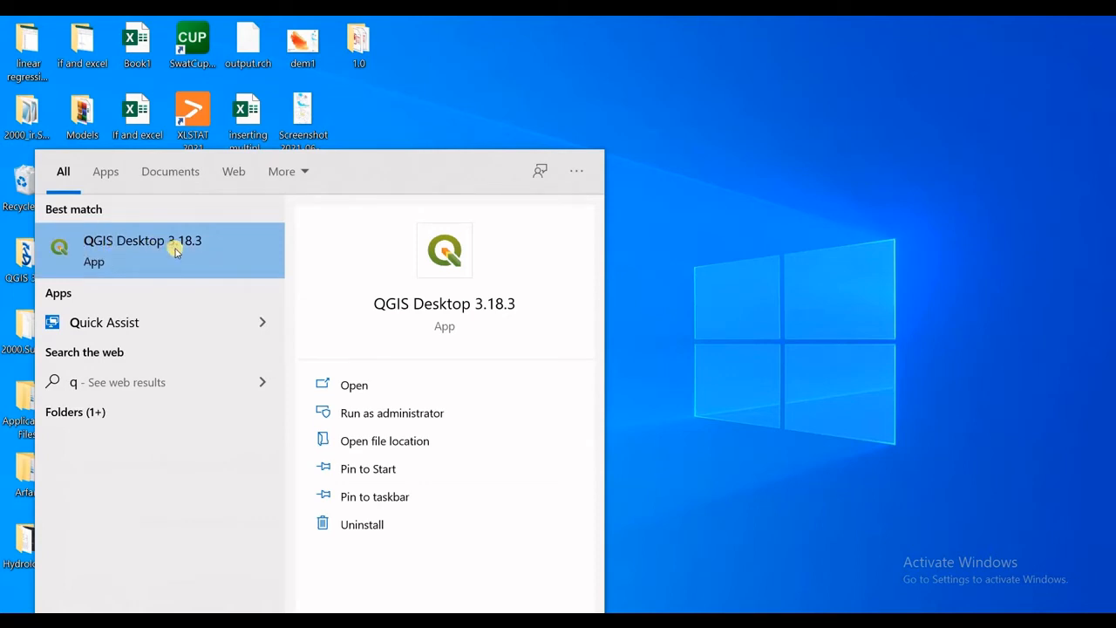
mouse_move(183, 251)
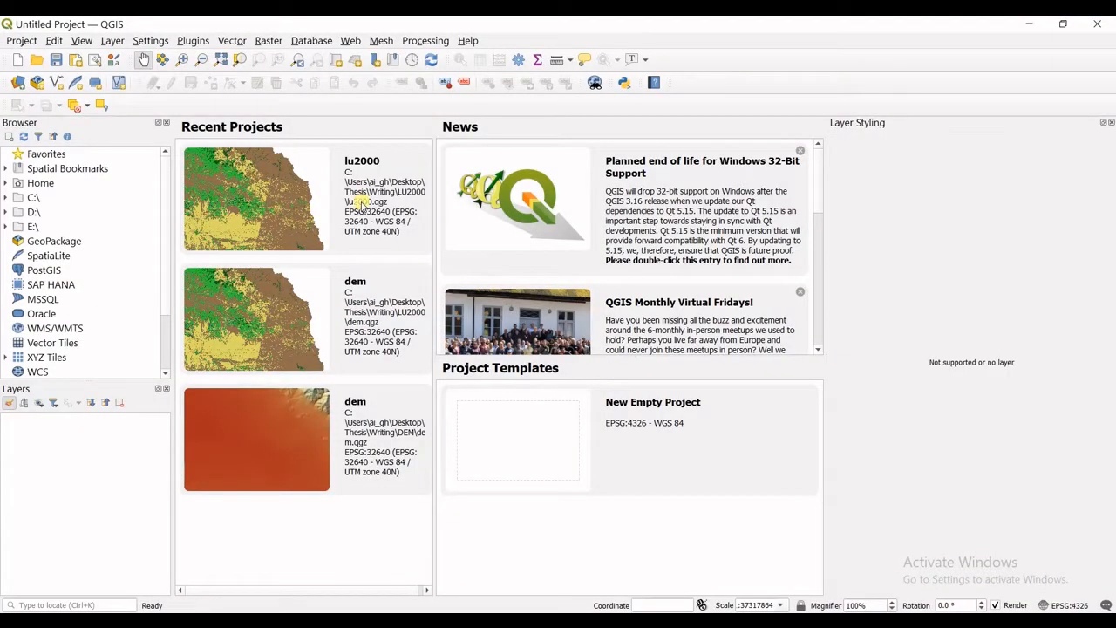
mouse_move(577, 91)
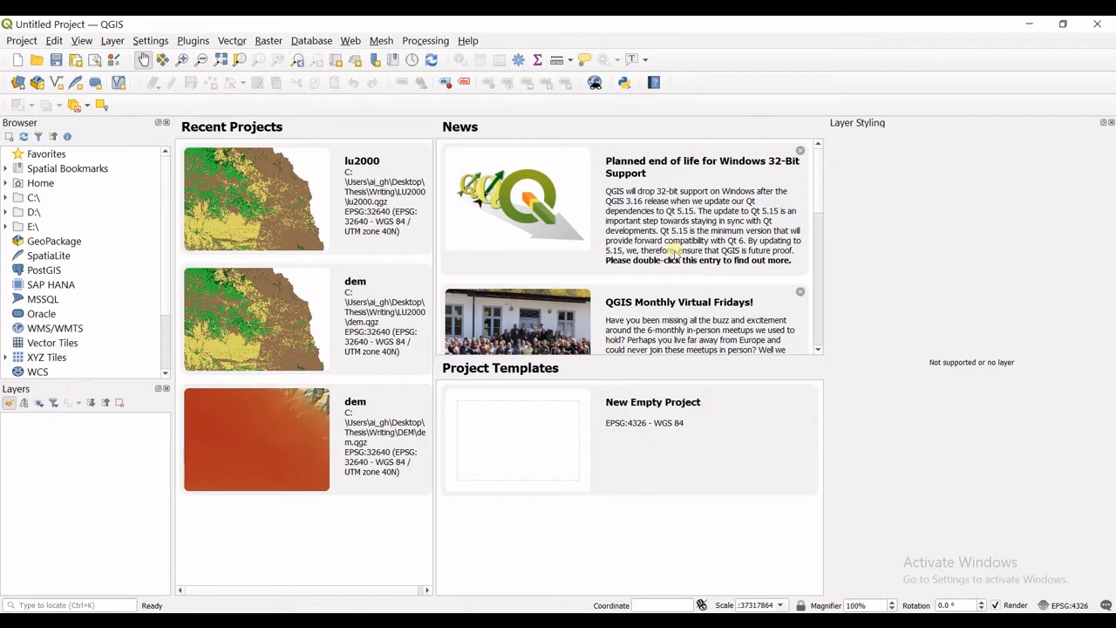
mouse_move(641, 241)
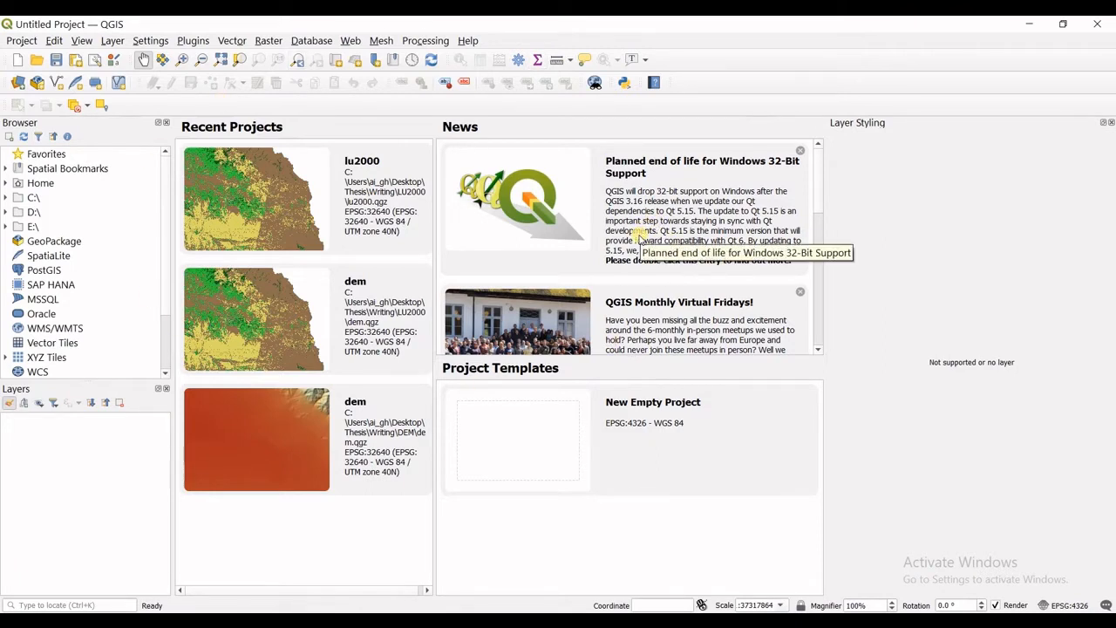
mouse_move(244, 111)
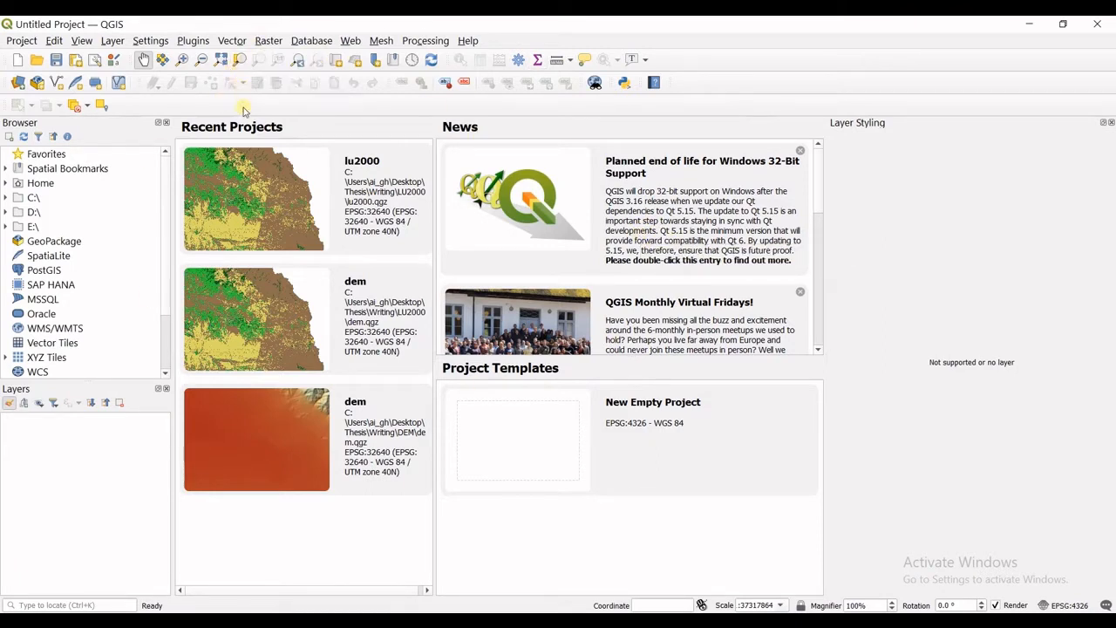
mouse_move(234, 99)
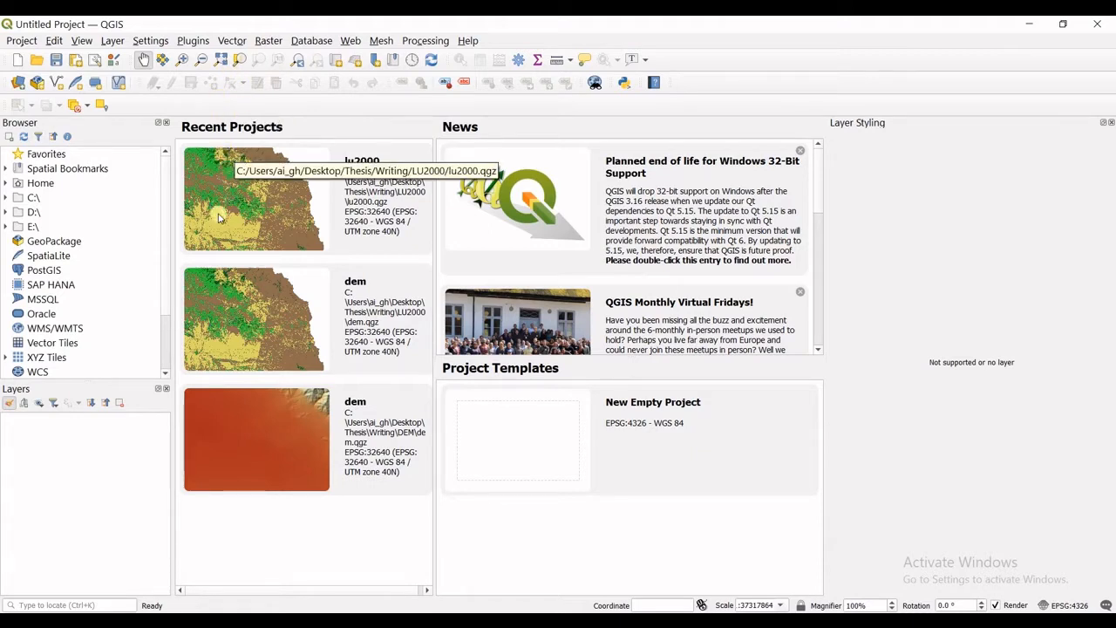
mouse_move(247, 131)
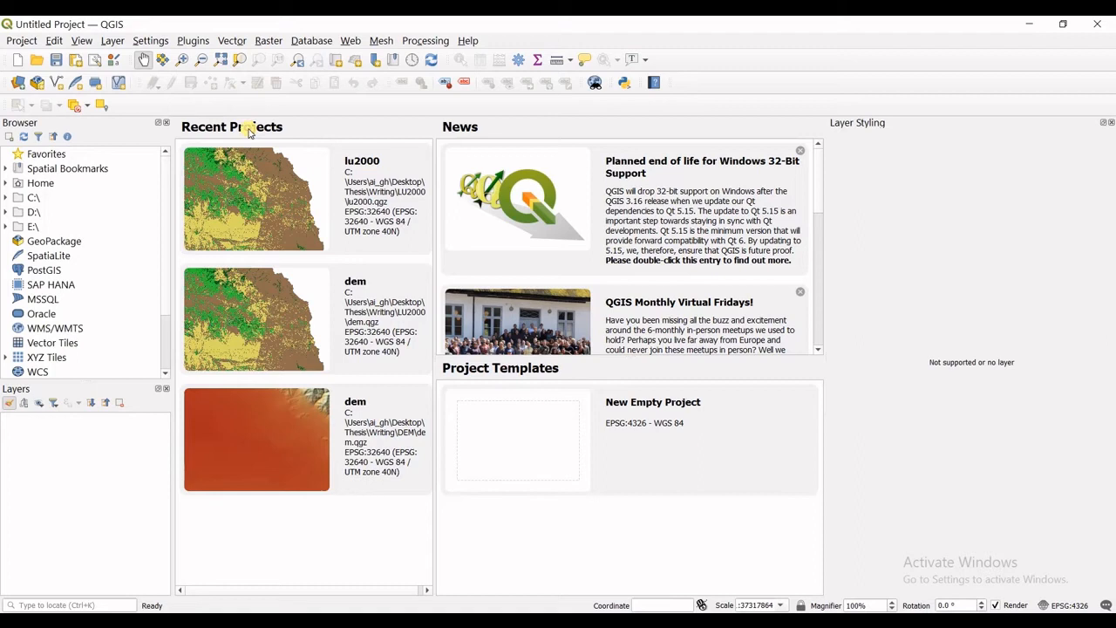
mouse_move(279, 125)
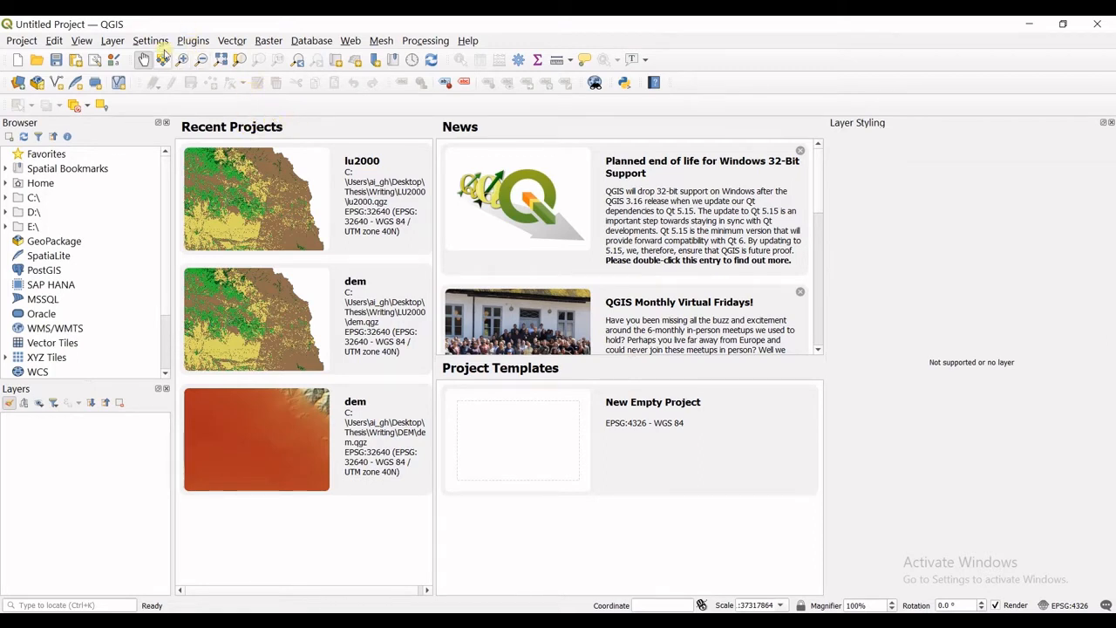
Show the Plugins menu with the Manage and Install Plugins entry.
left_click(192, 40)
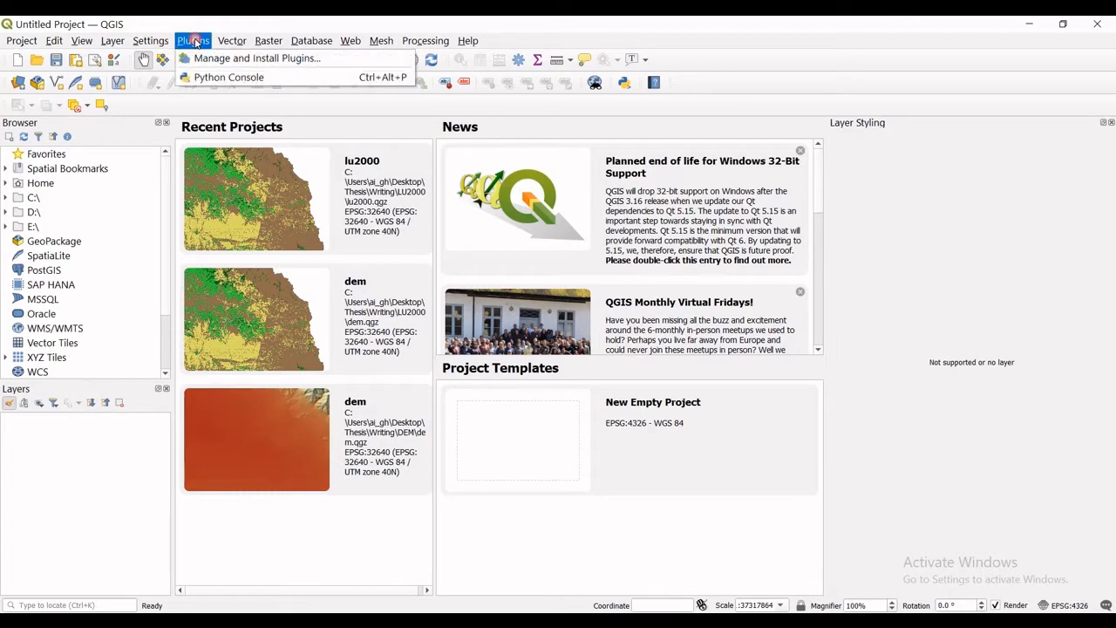
mouse_move(258, 57)
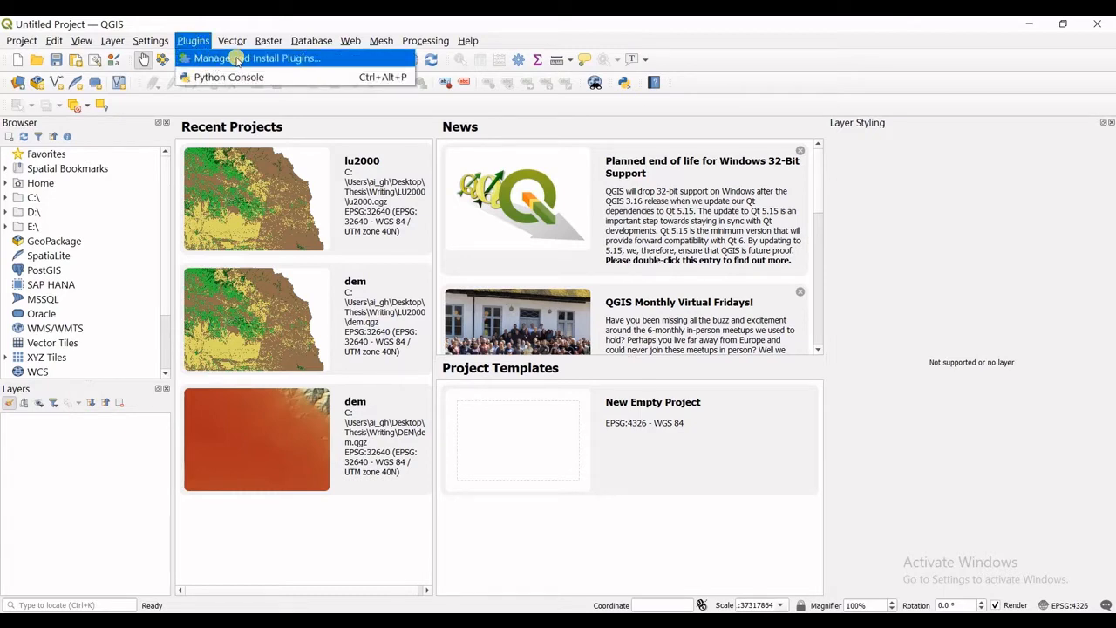
Install the QuickMapServices plugin from the plugin manager and return to the project.
left_click(255, 57)
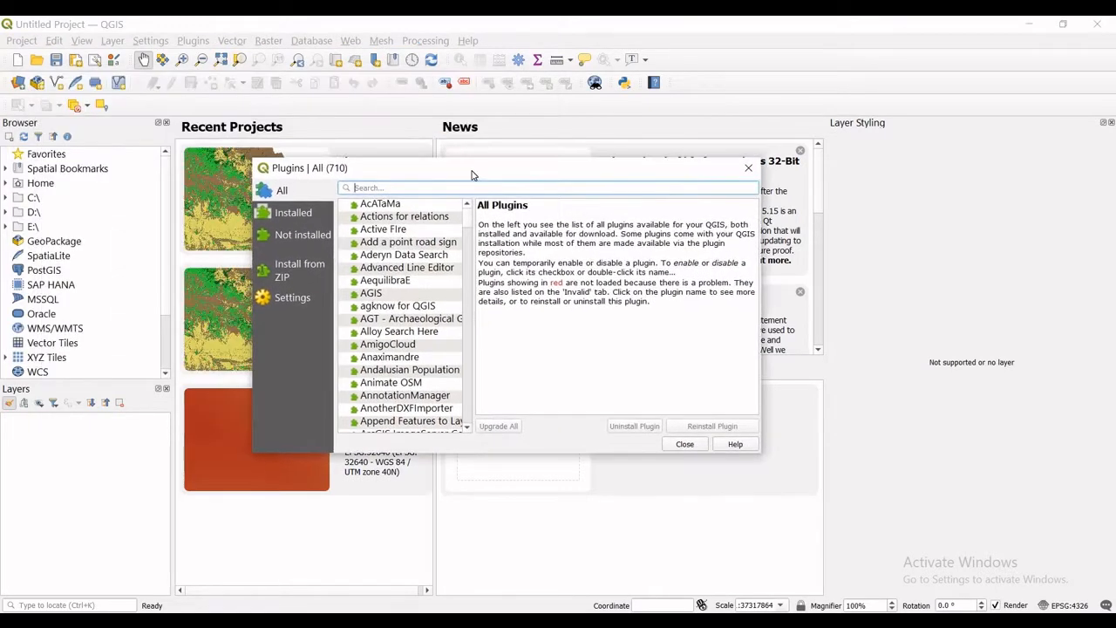
mouse_move(469, 172)
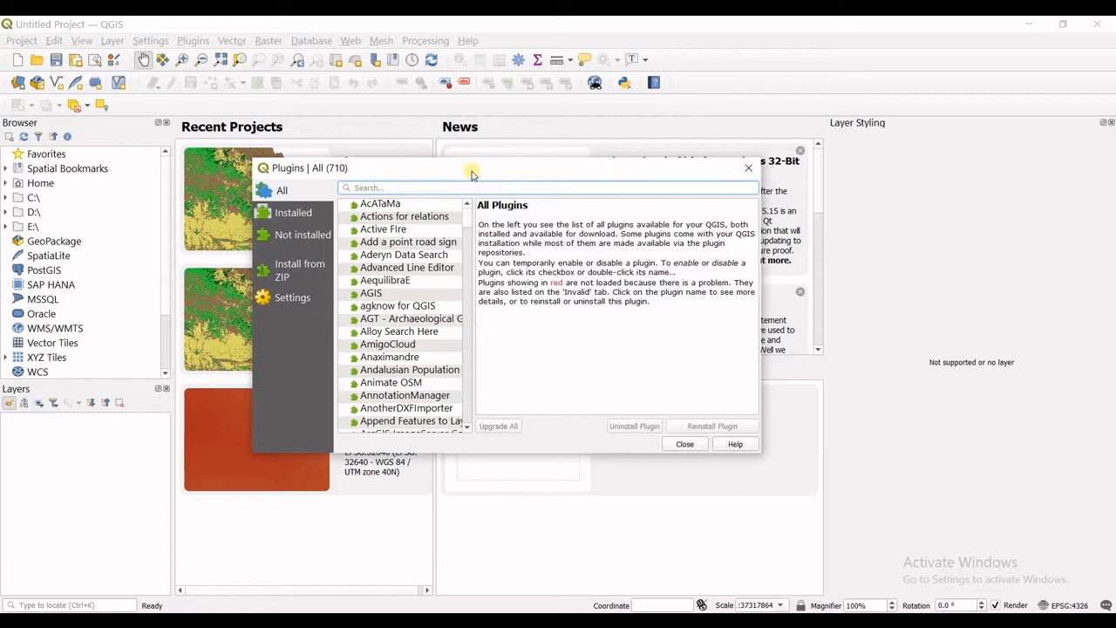
mouse_move(460, 178)
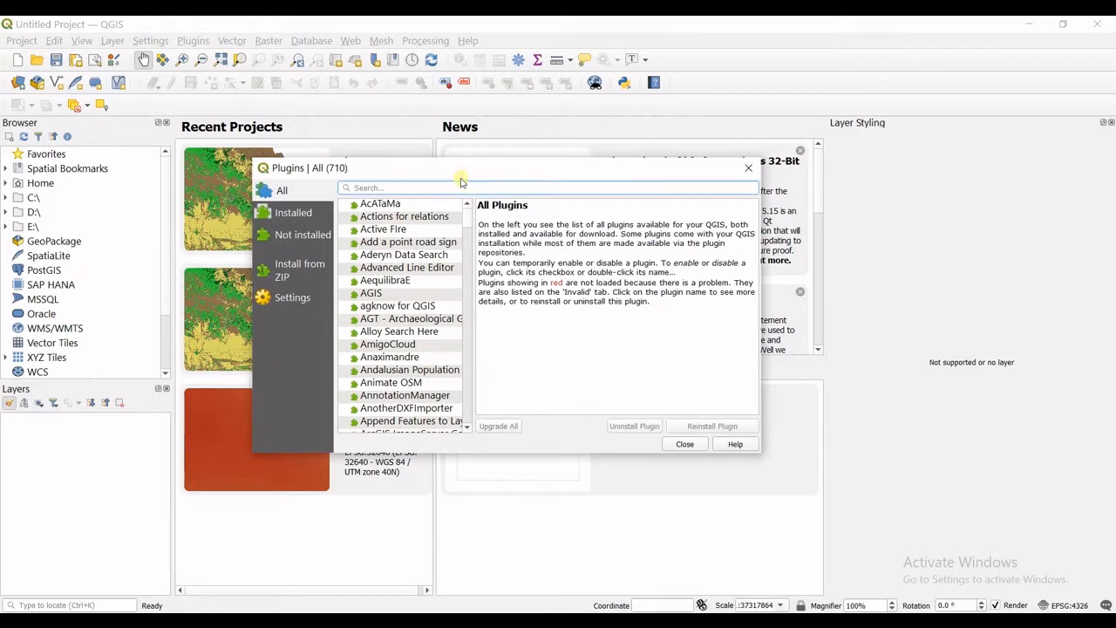
mouse_move(323, 195)
type("q")
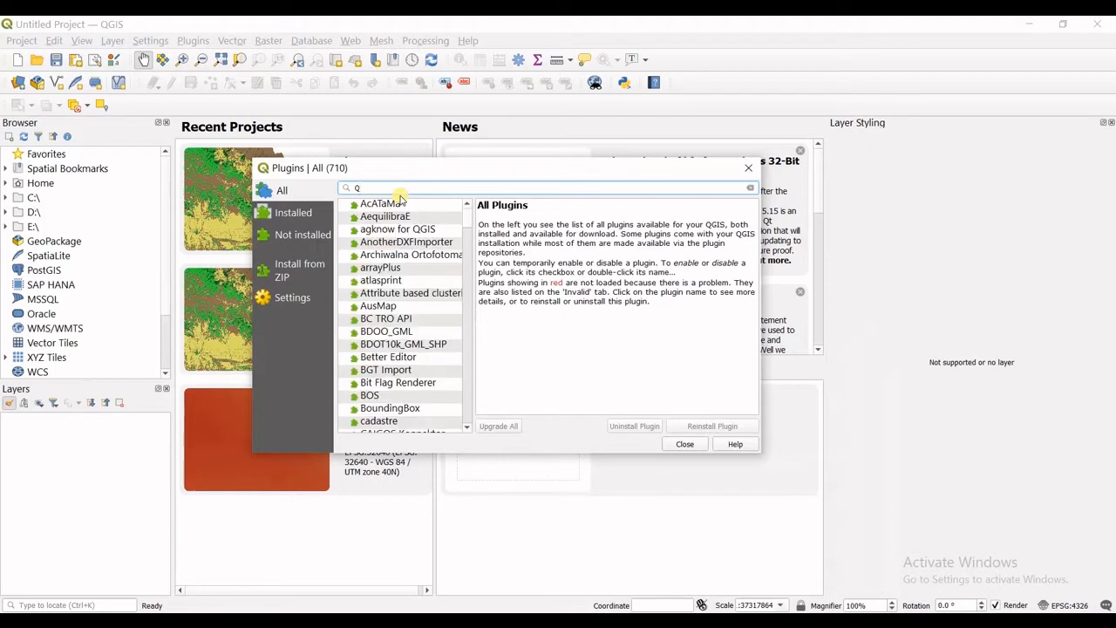
type("uickma")
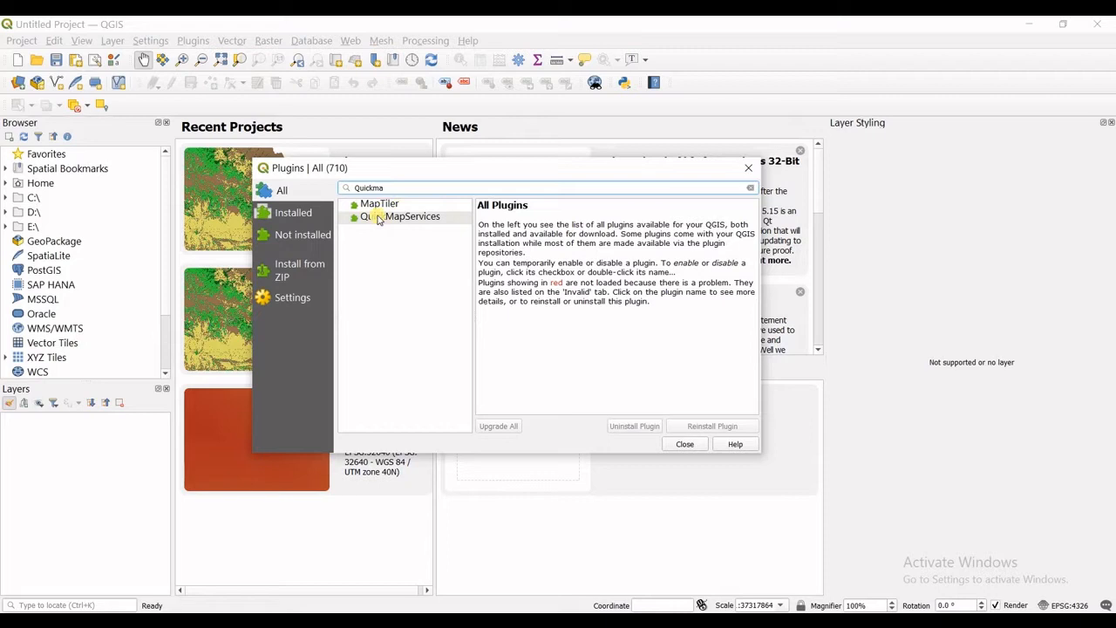
left_click(401, 216)
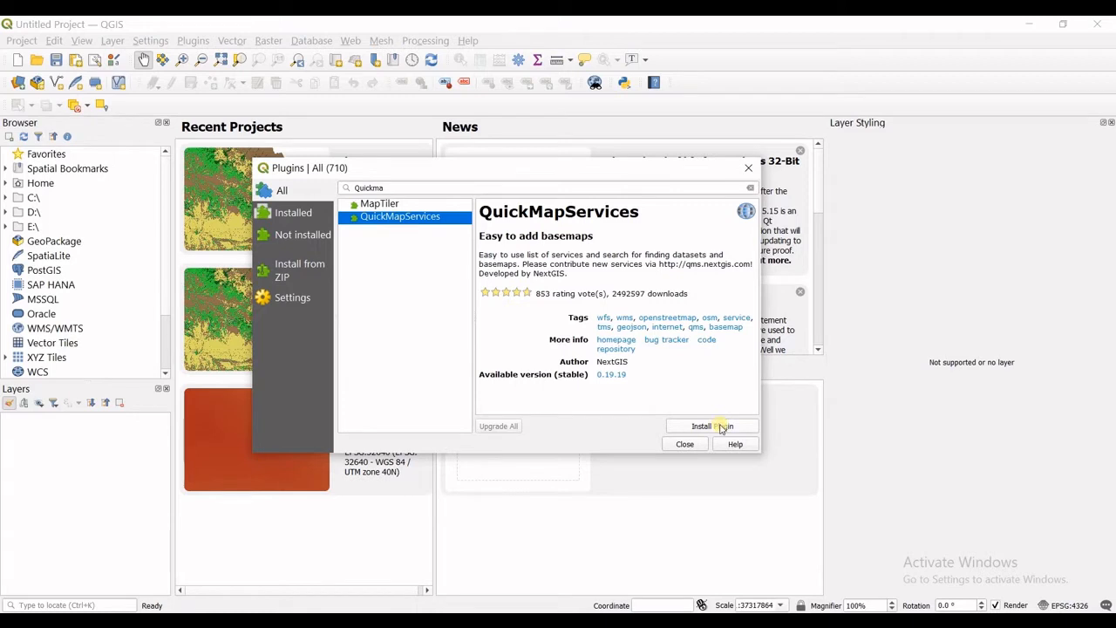
left_click(711, 425)
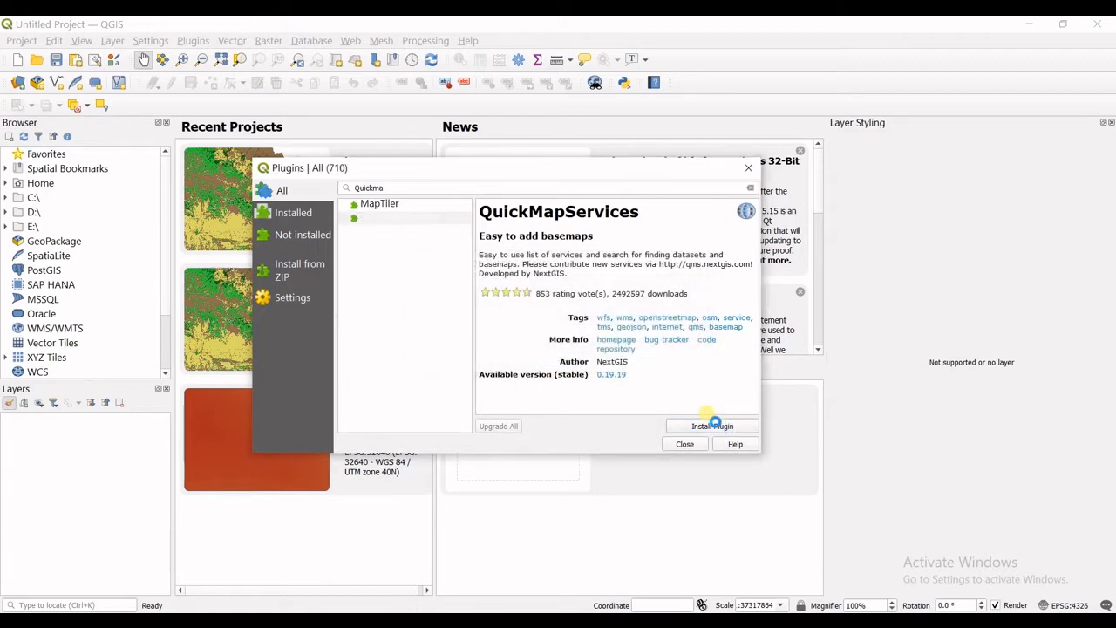
mouse_move(694, 392)
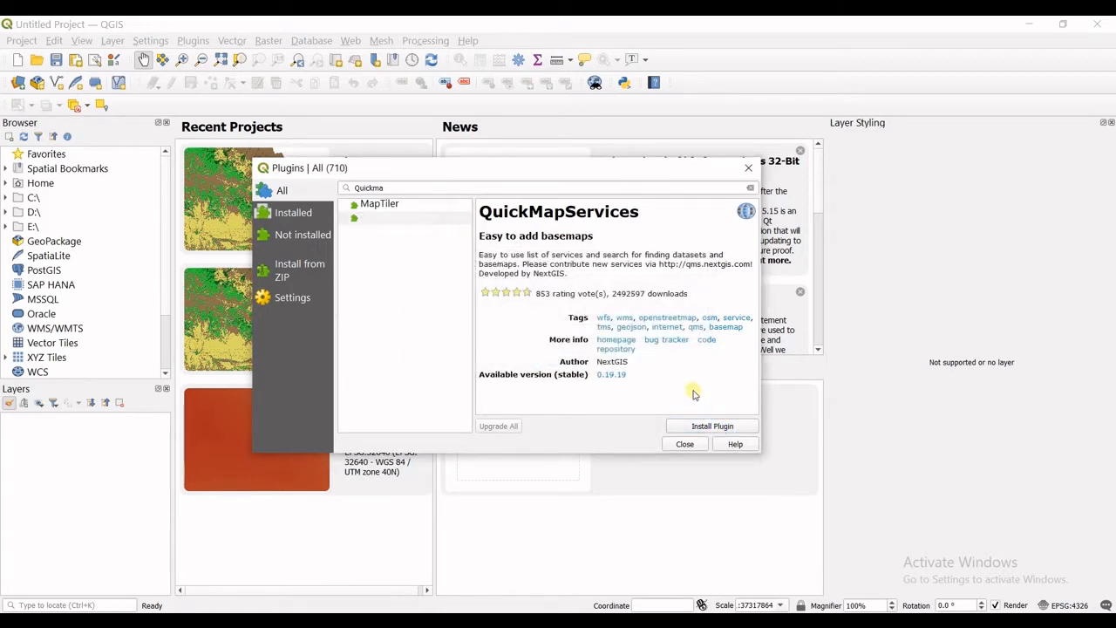
left_click(712, 425)
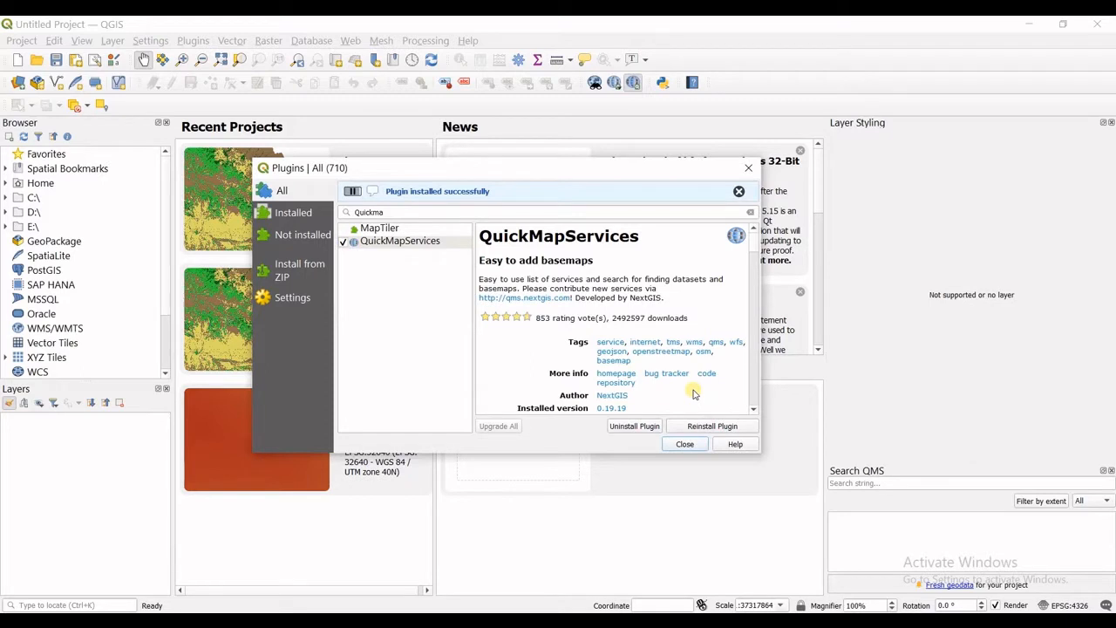
mouse_move(662, 387)
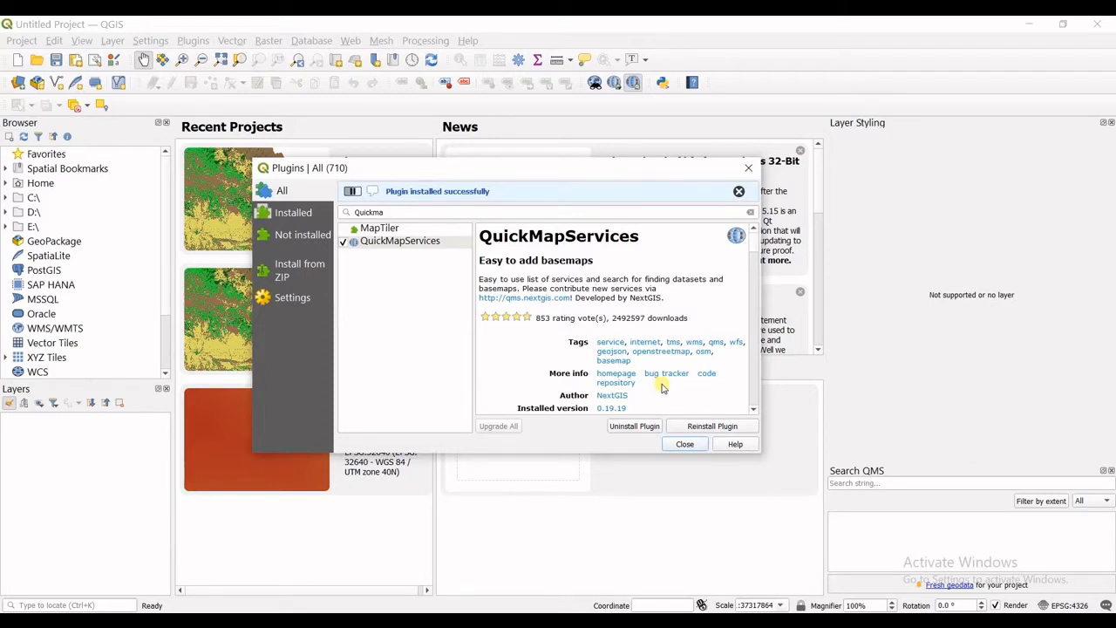
left_click(739, 190)
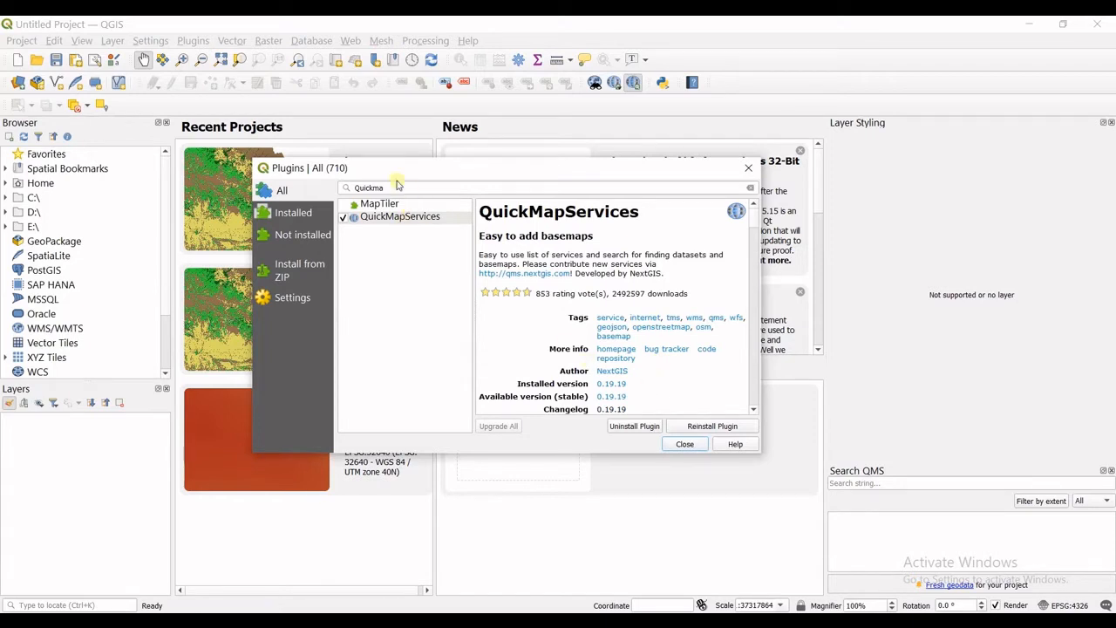
mouse_move(316, 183)
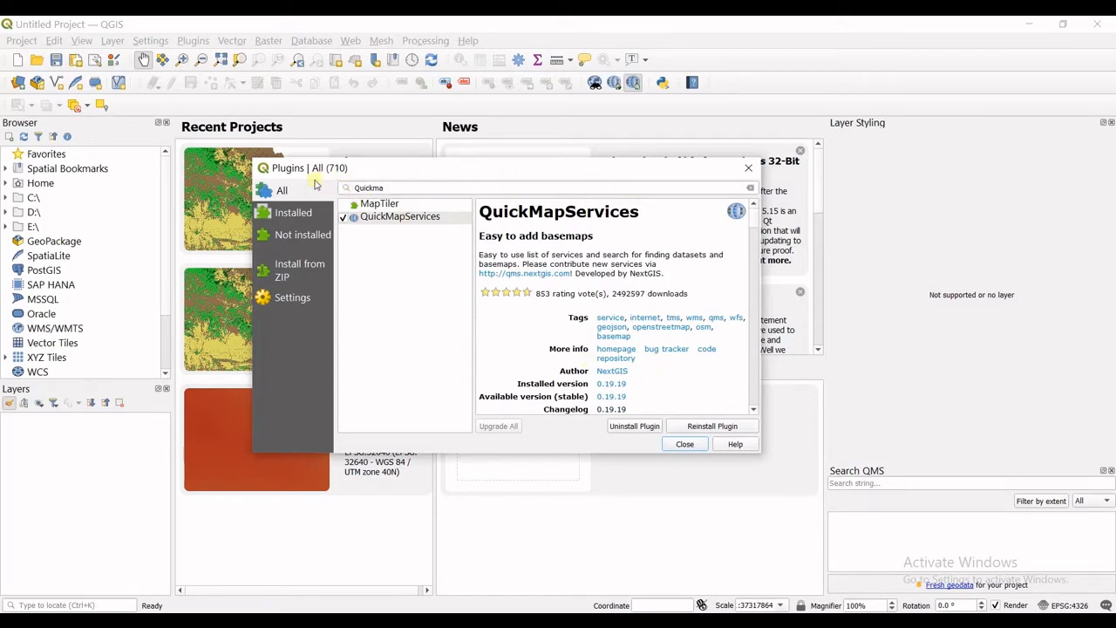
mouse_move(462, 164)
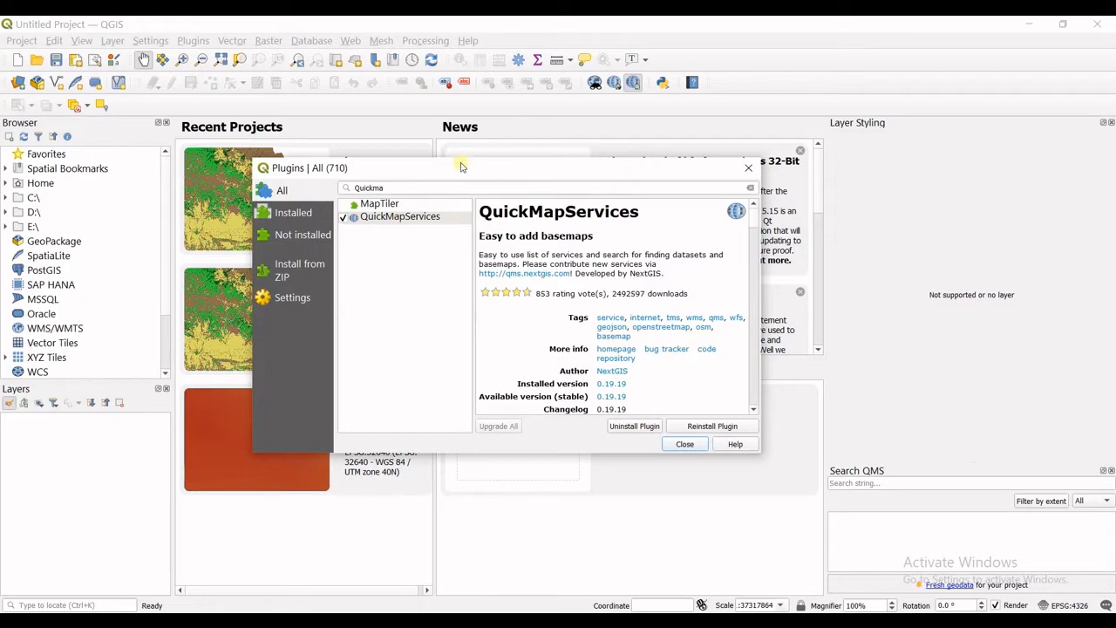
mouse_move(704, 438)
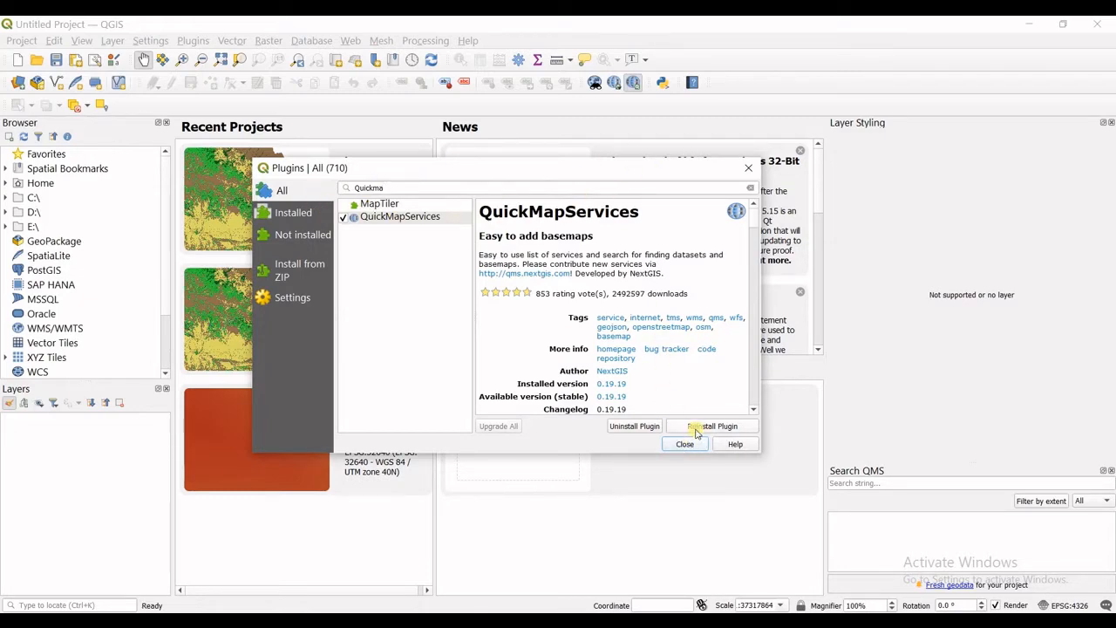
left_click(683, 445)
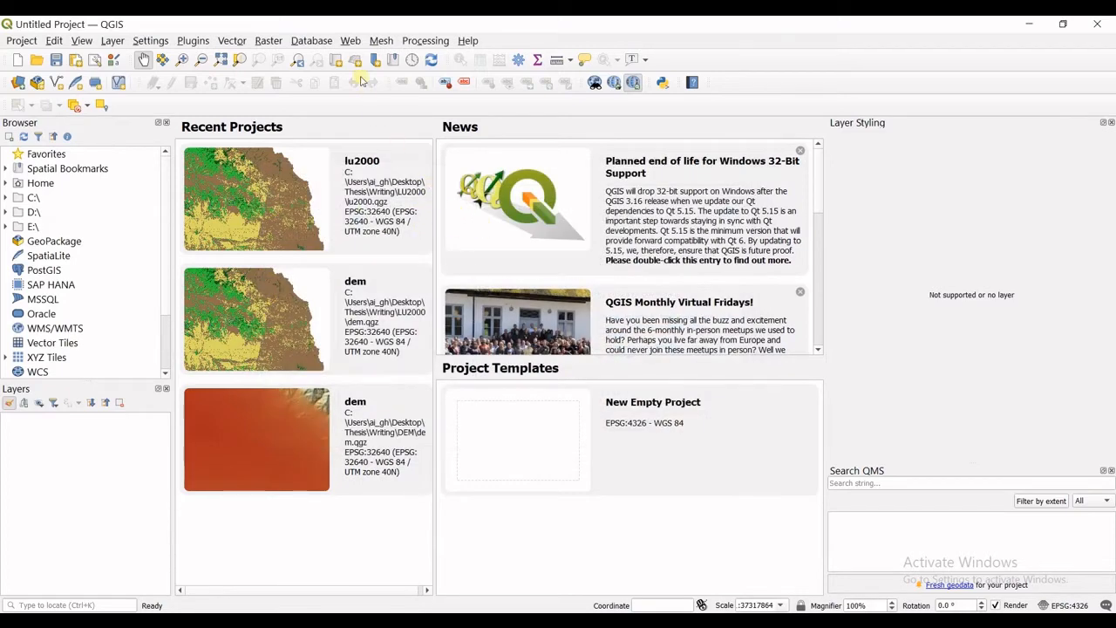
Show the Web > QuickMapServices list of basemap providers.
left_click(349, 40)
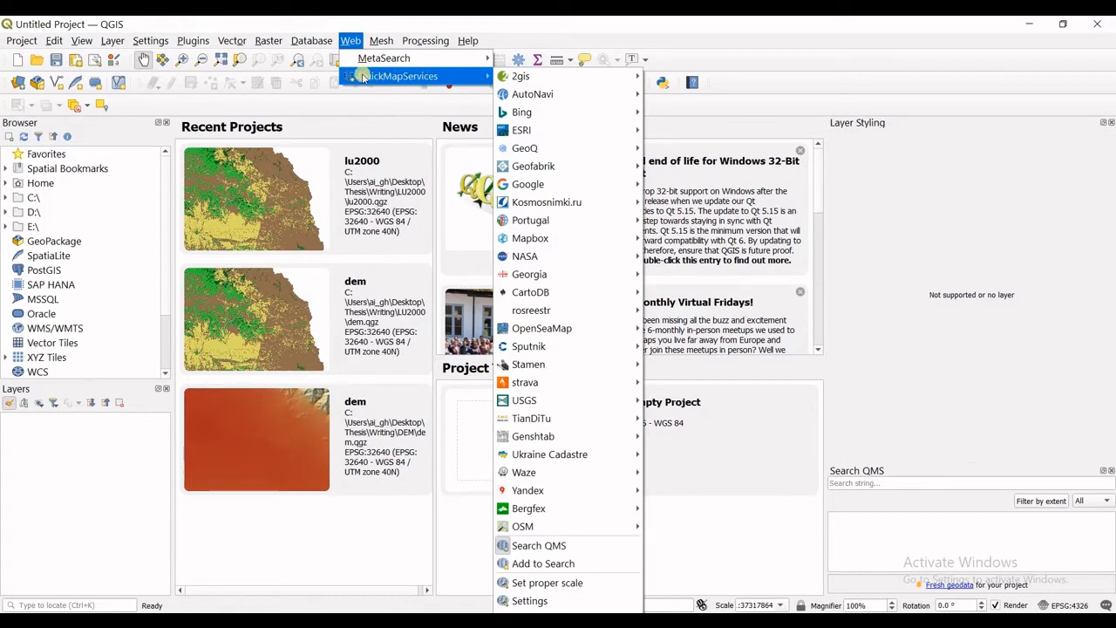
mouse_move(520, 77)
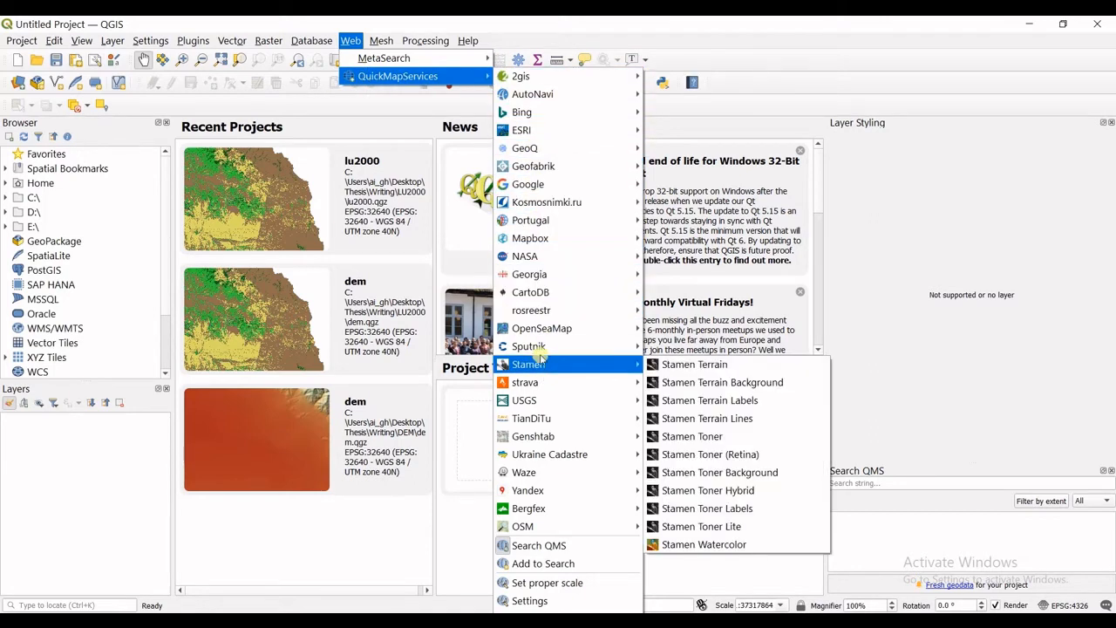
mouse_move(528, 345)
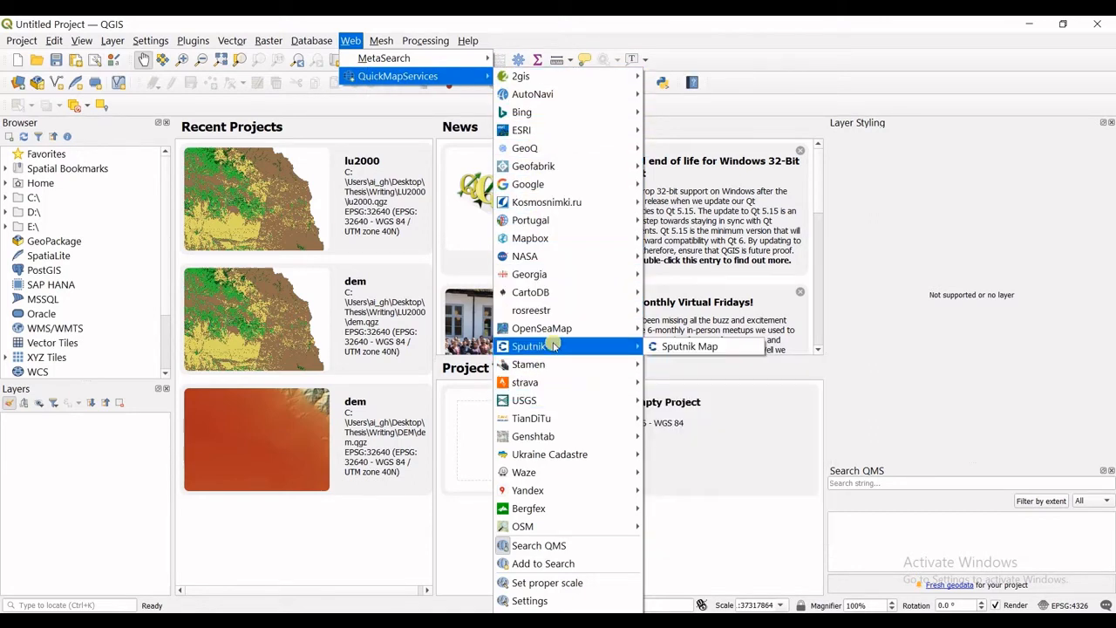
mouse_move(525, 255)
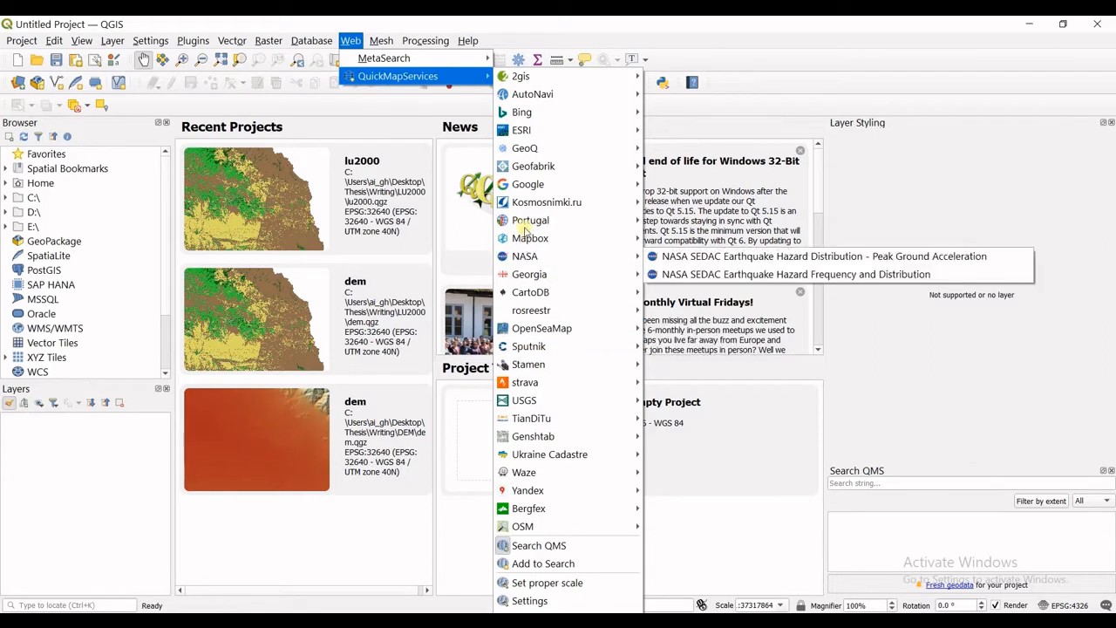
mouse_move(532, 94)
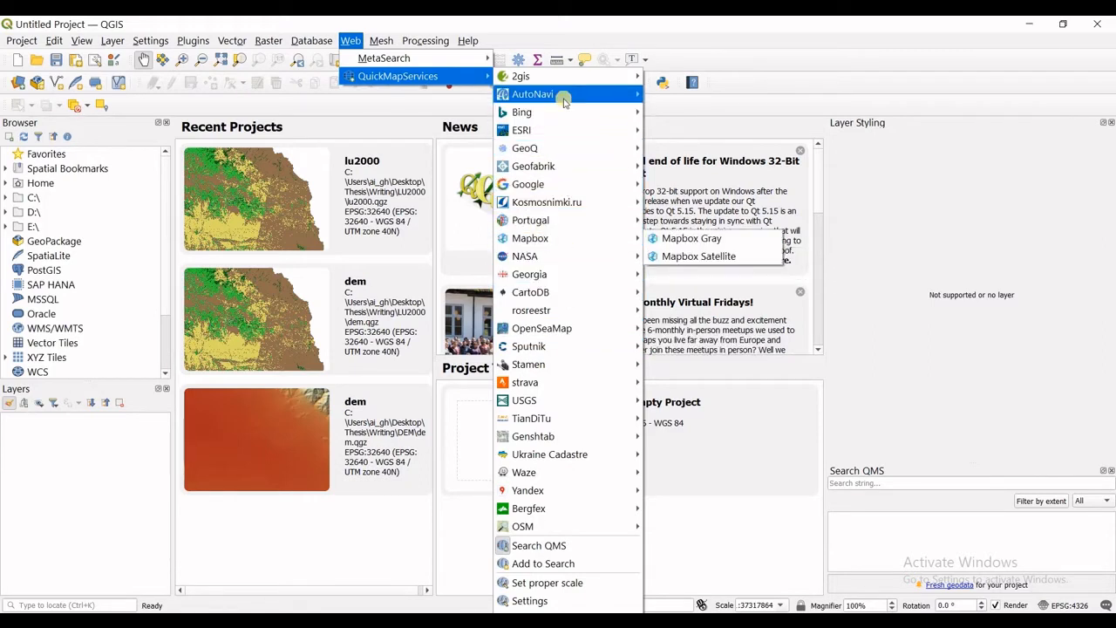
mouse_move(528, 509)
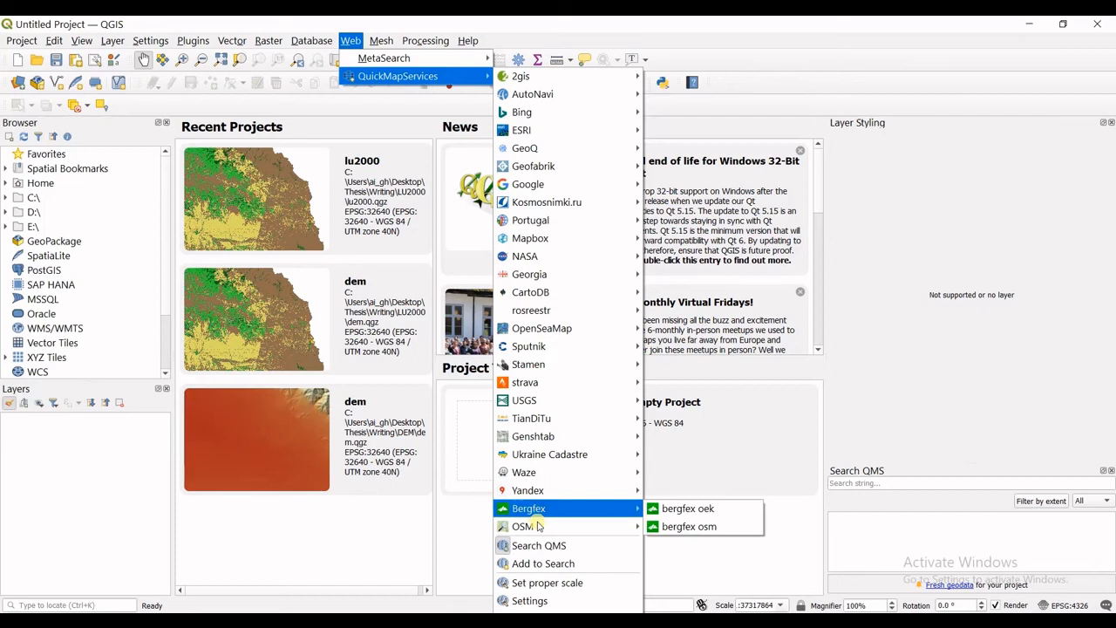
mouse_move(530, 600)
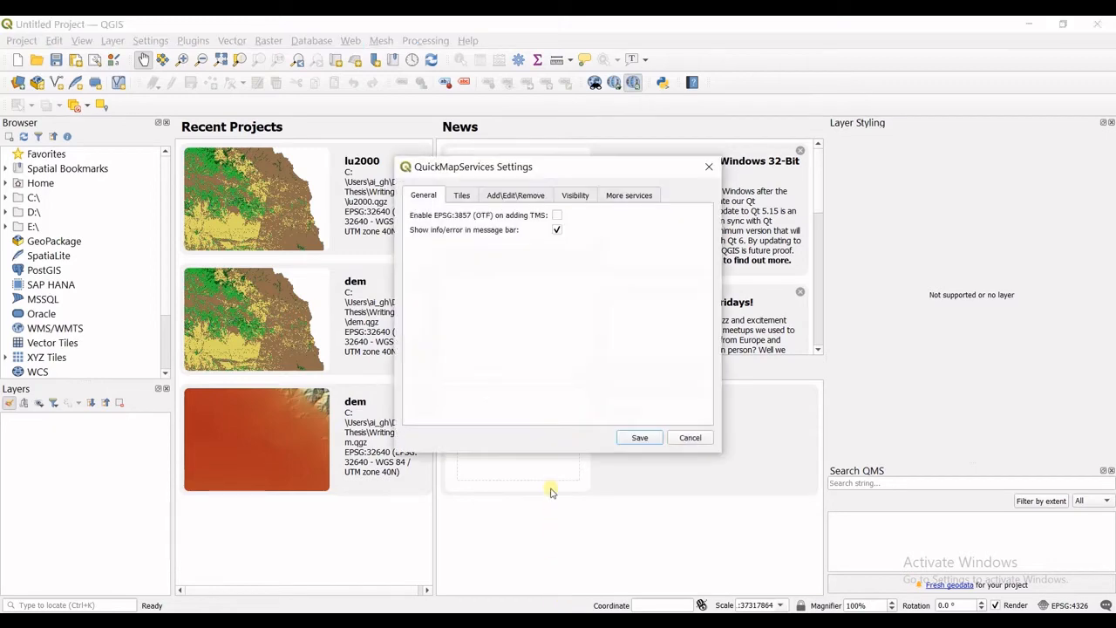
mouse_move(627, 216)
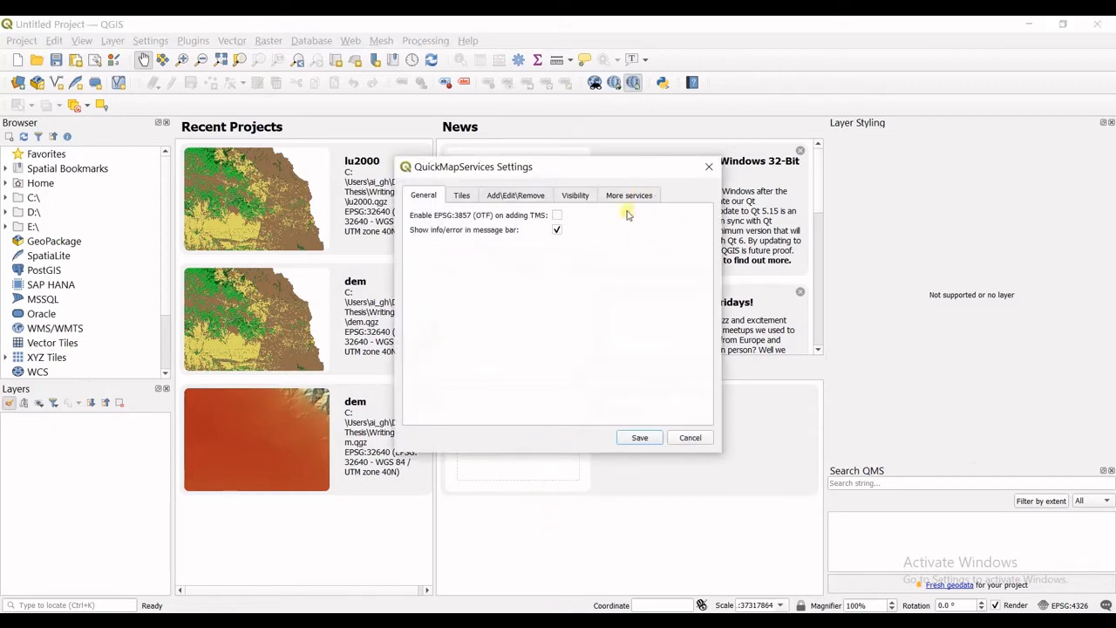
Download the contributed services pack from the More services settings and acknowledge completion.
left_click(628, 195)
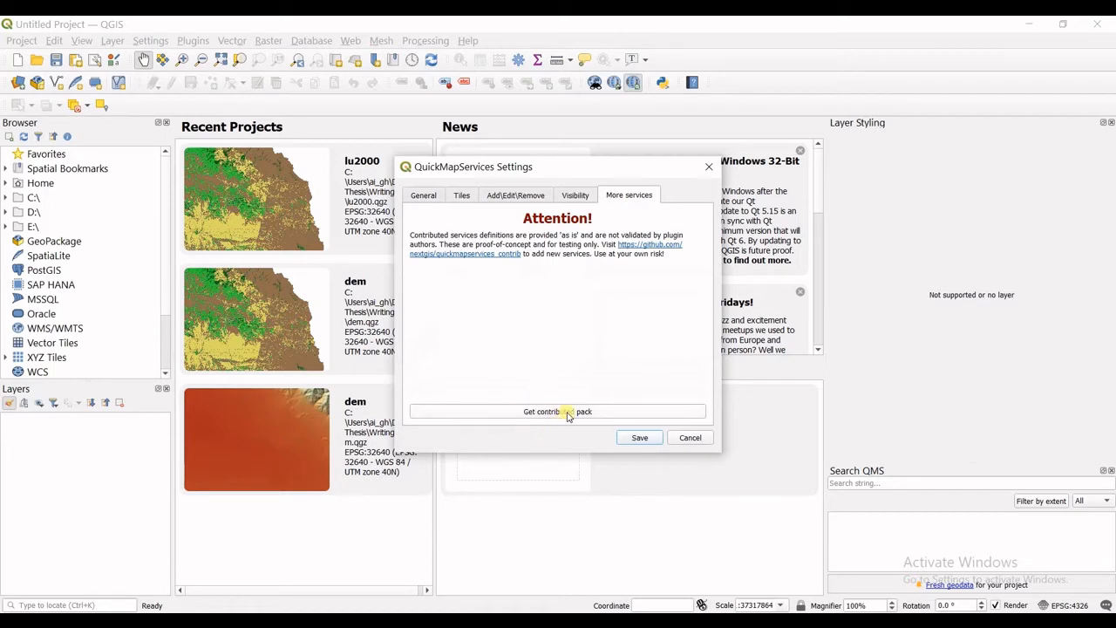
left_click(558, 411)
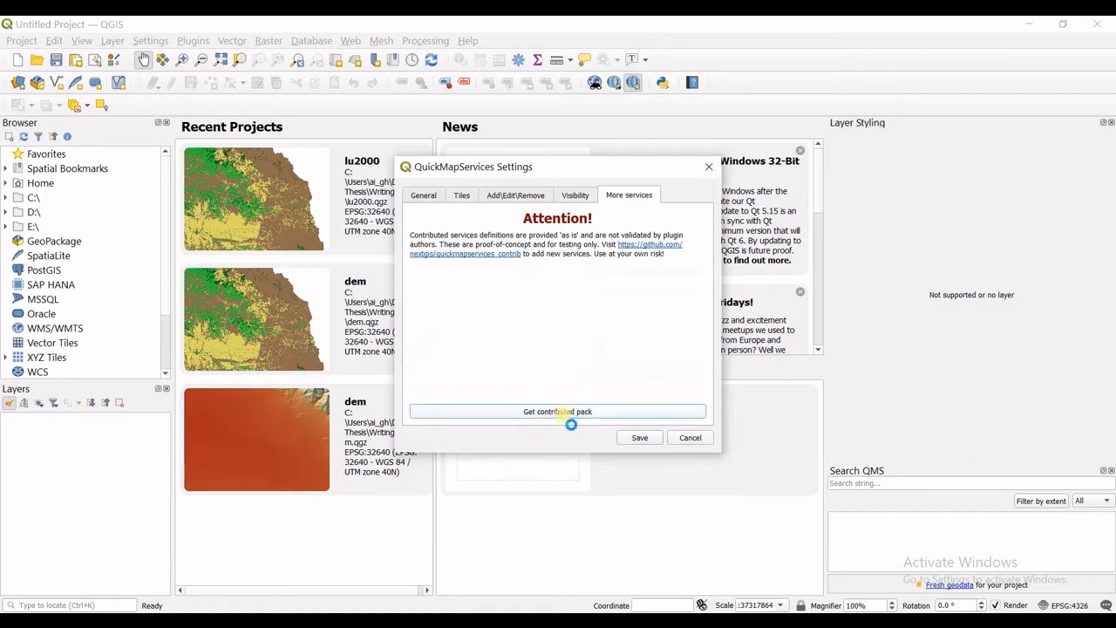
left_click(558, 412)
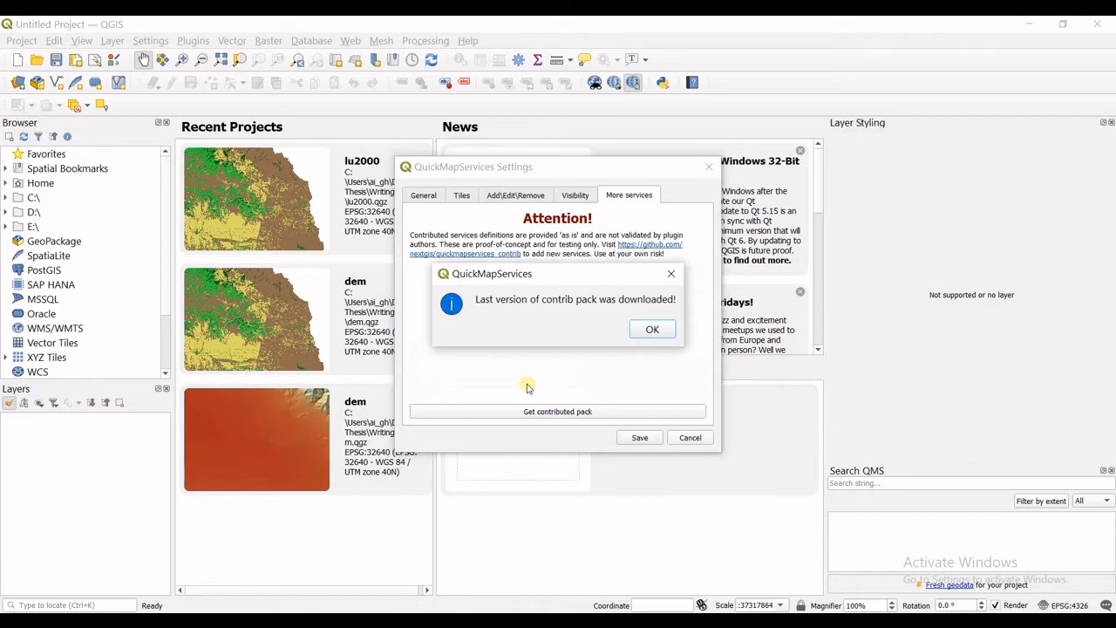
mouse_move(584, 310)
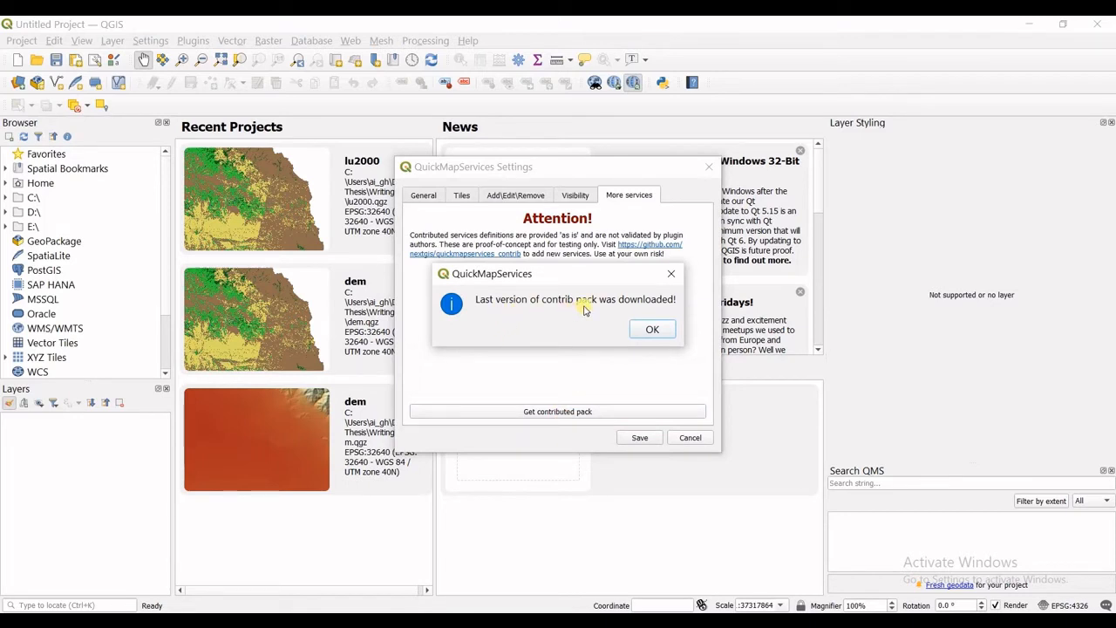
left_click(652, 328)
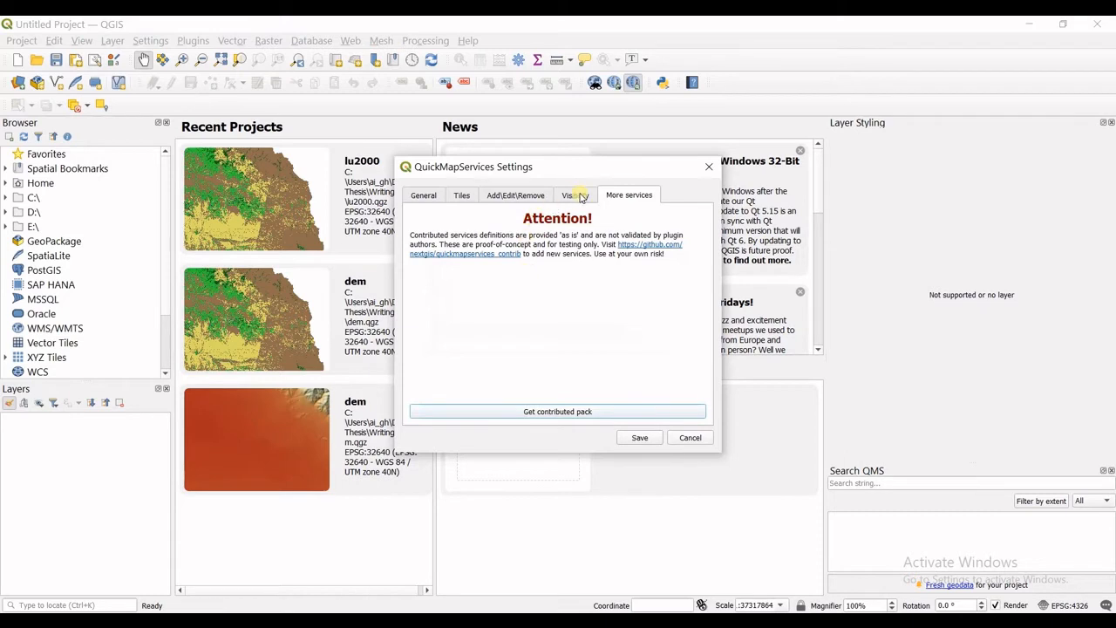
Review the Visibility list so all provider groups are ticked, then save the settings.
left_click(576, 195)
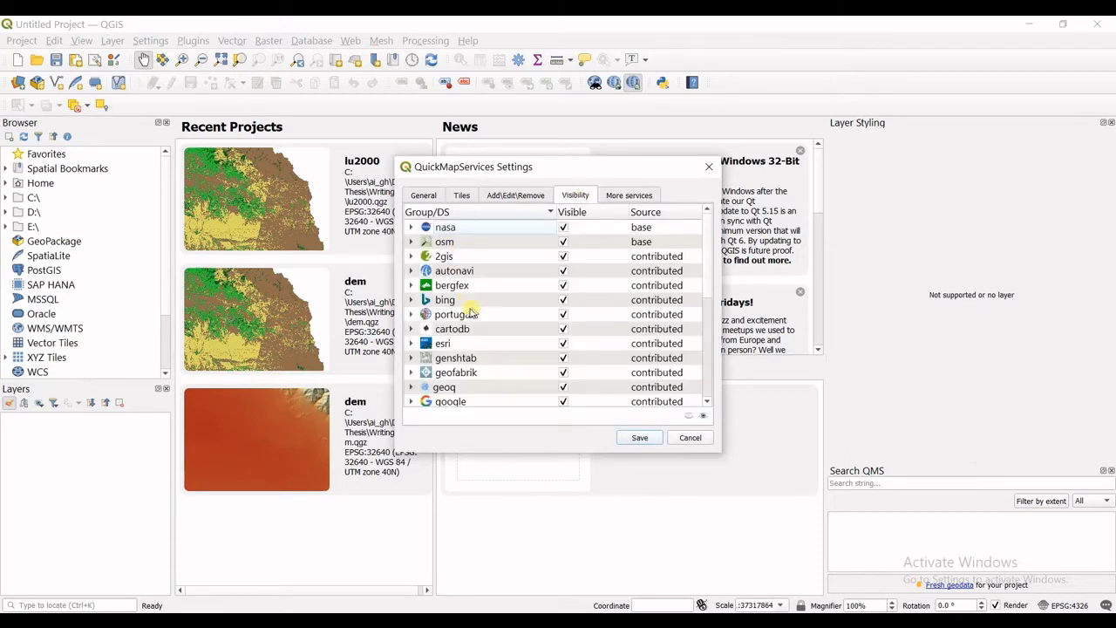
mouse_move(554, 300)
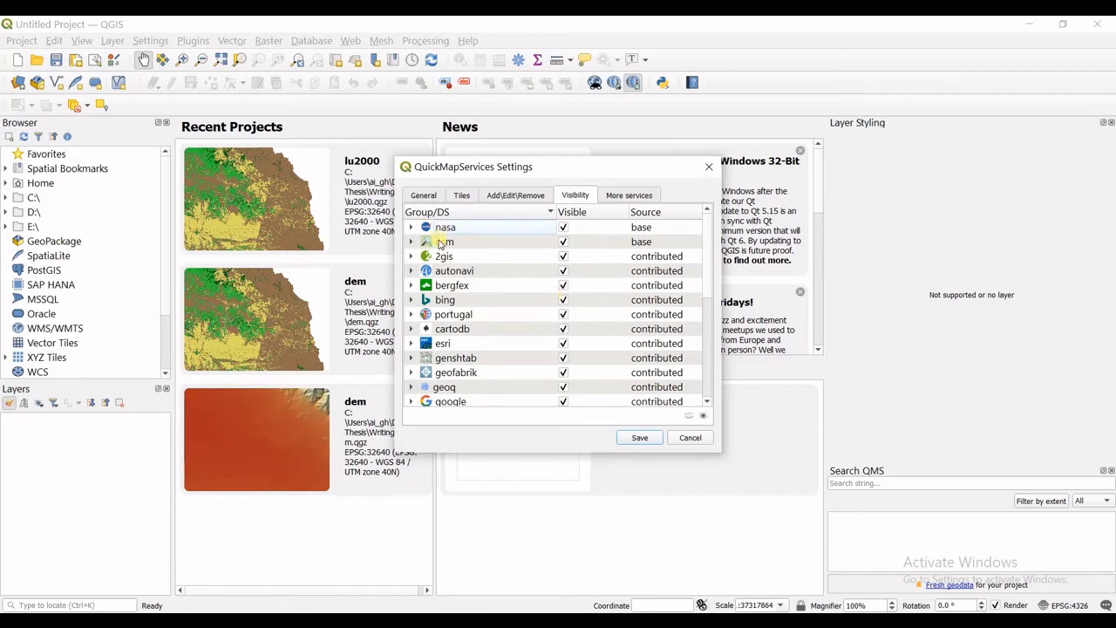
scroll("down", 3)
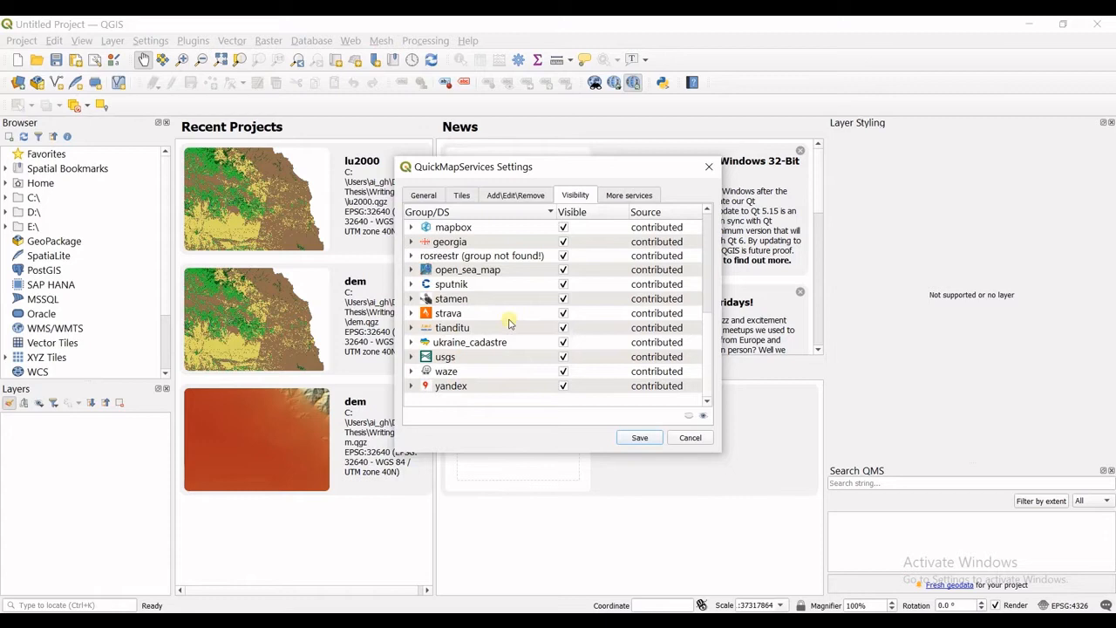
left_click(563, 370)
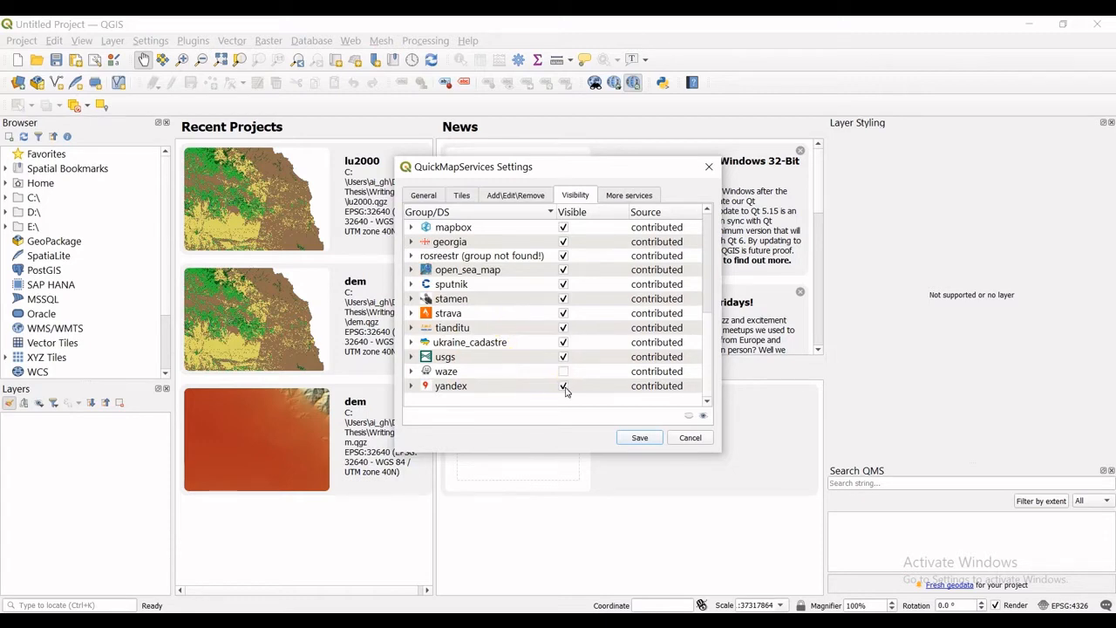
left_click(561, 385)
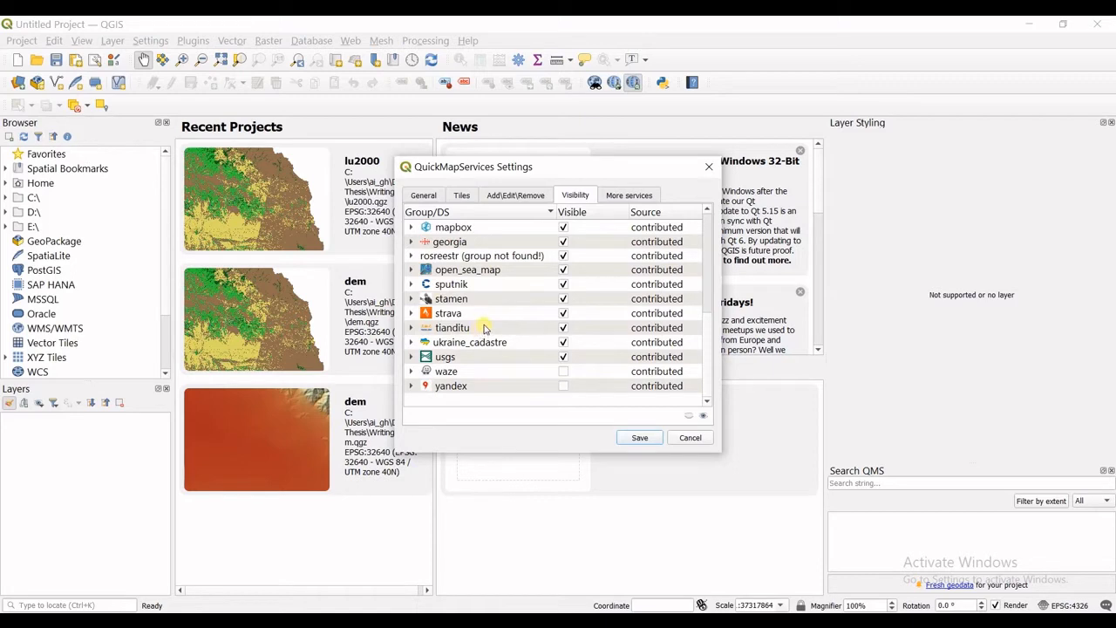
scroll("up", 3)
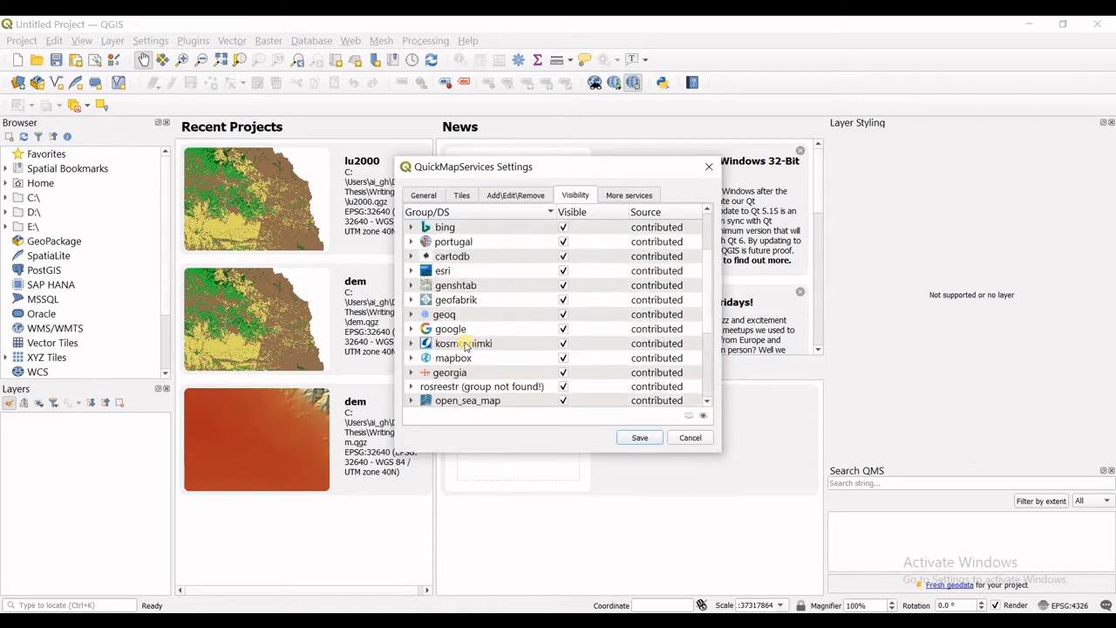
scroll("up", 3)
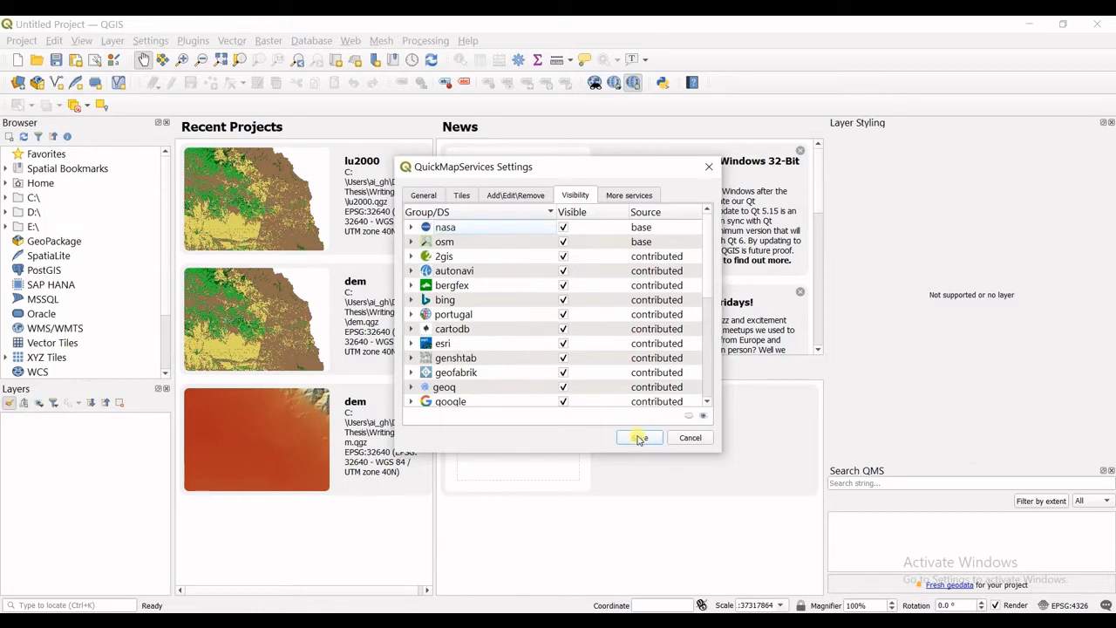
left_click(638, 436)
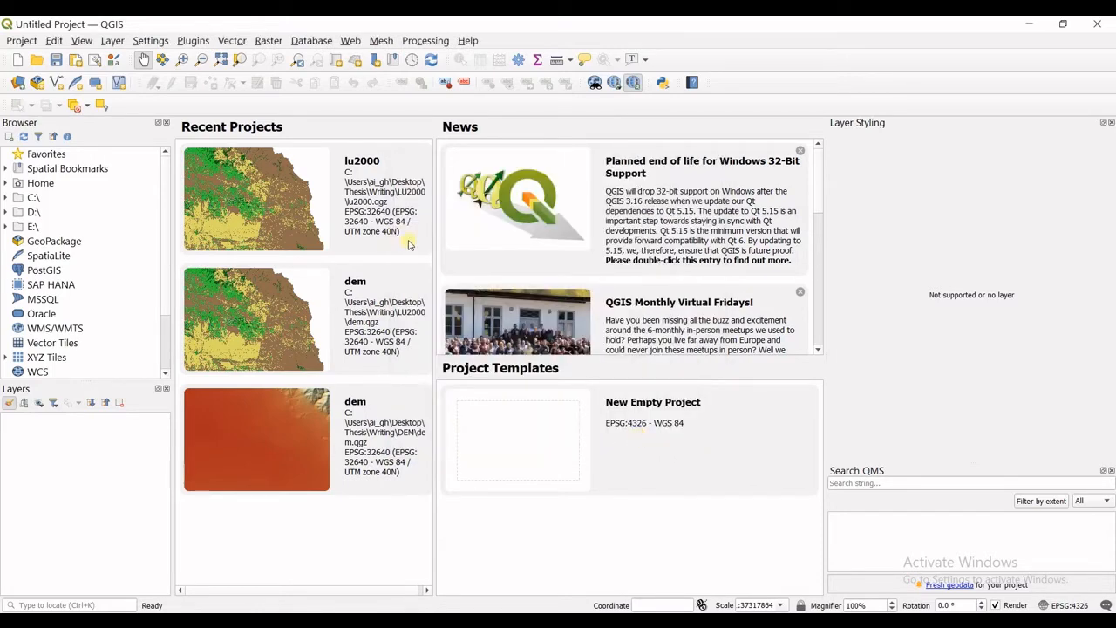
mouse_move(358, 42)
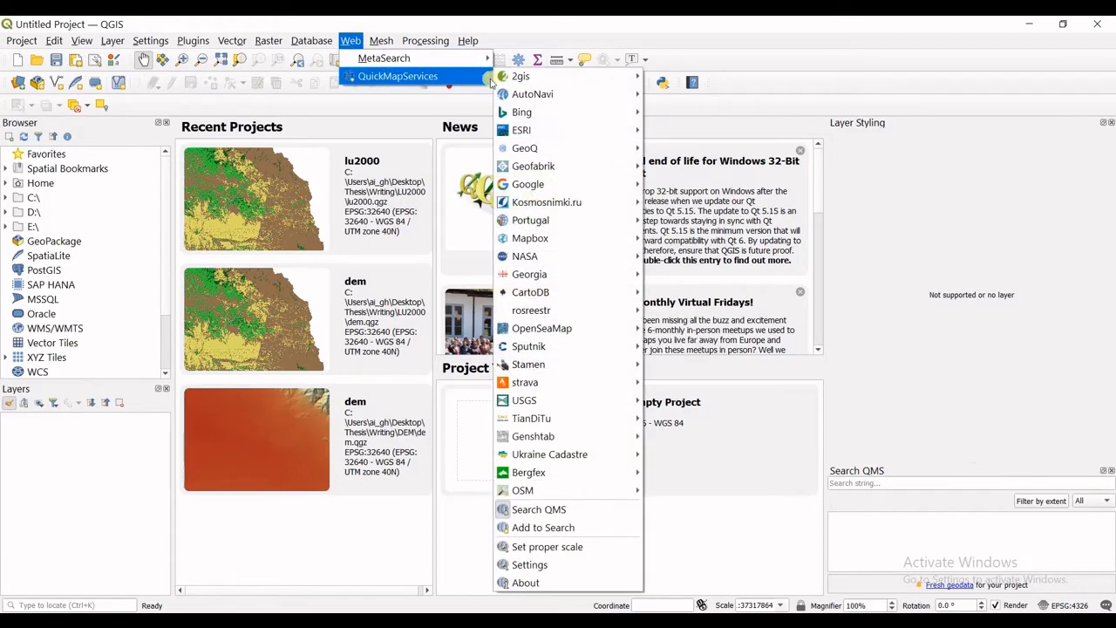
mouse_move(547, 203)
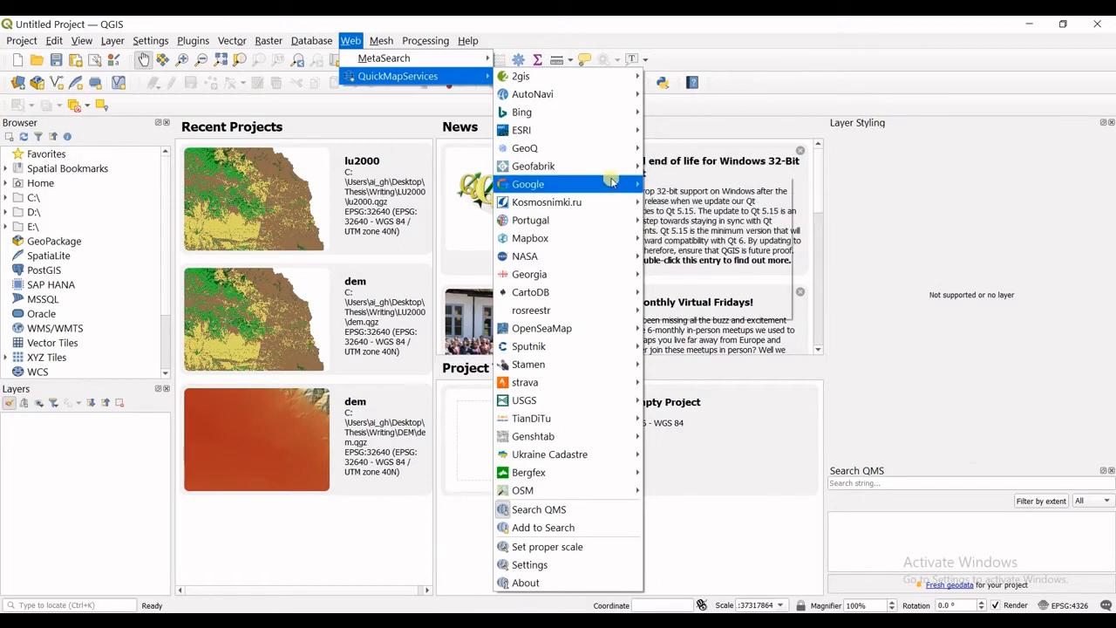
mouse_move(527, 183)
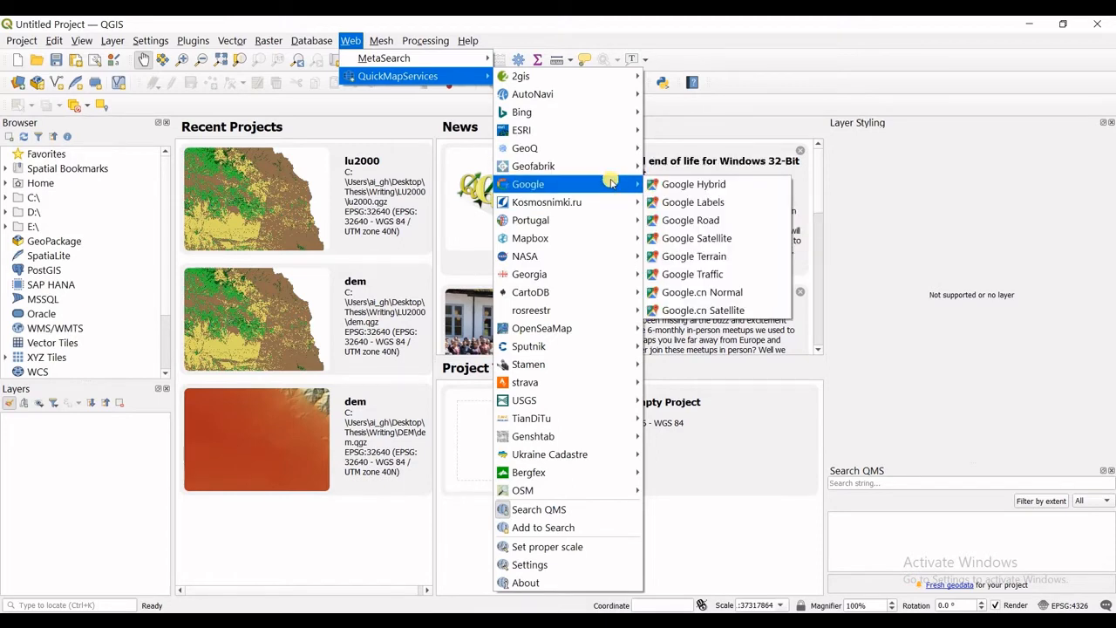
mouse_move(613, 192)
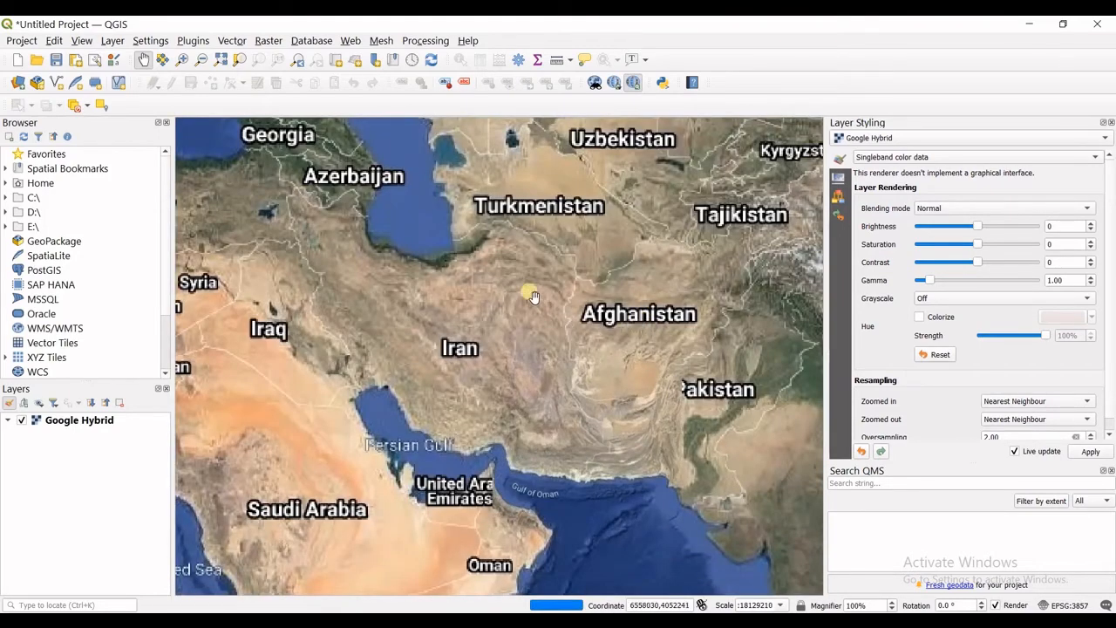
scroll("up", 3)
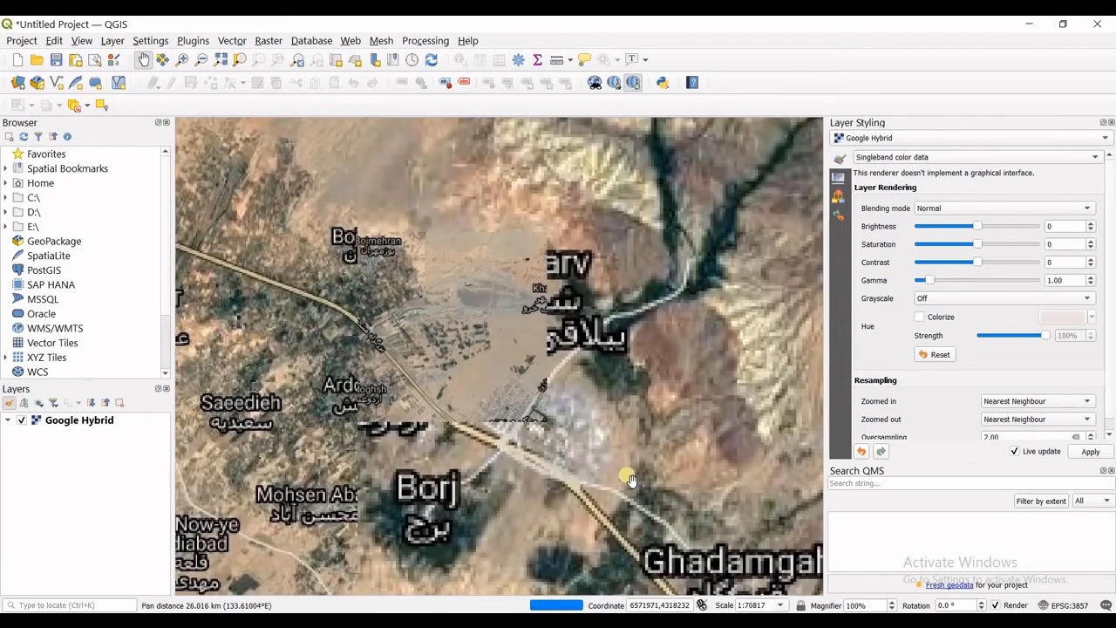
scroll("up", 3)
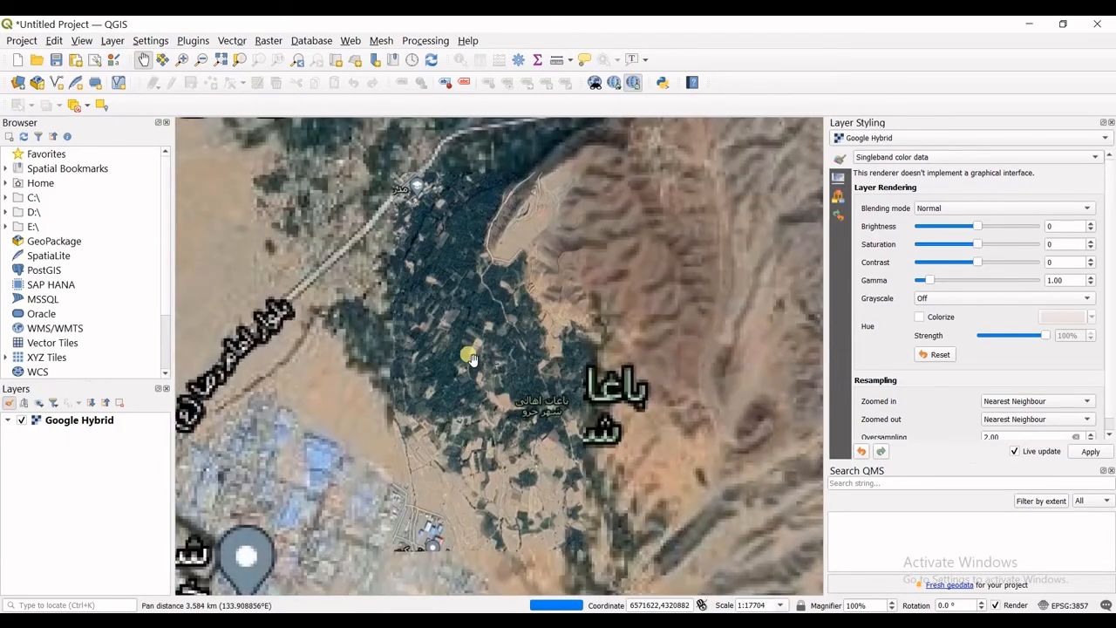
scroll("down", 3)
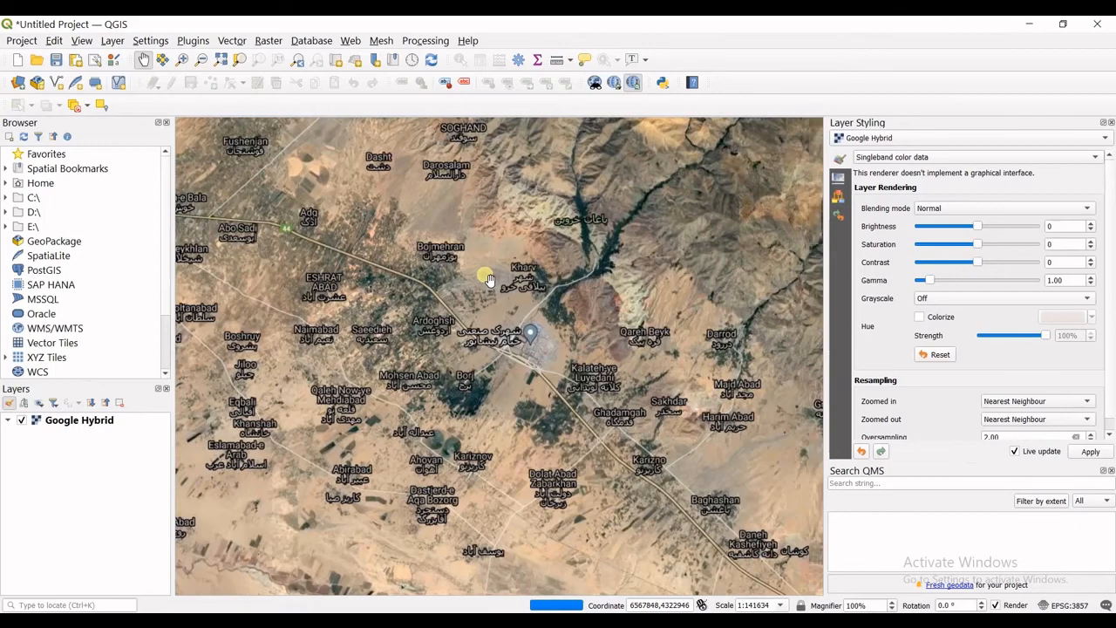
mouse_move(484, 271)
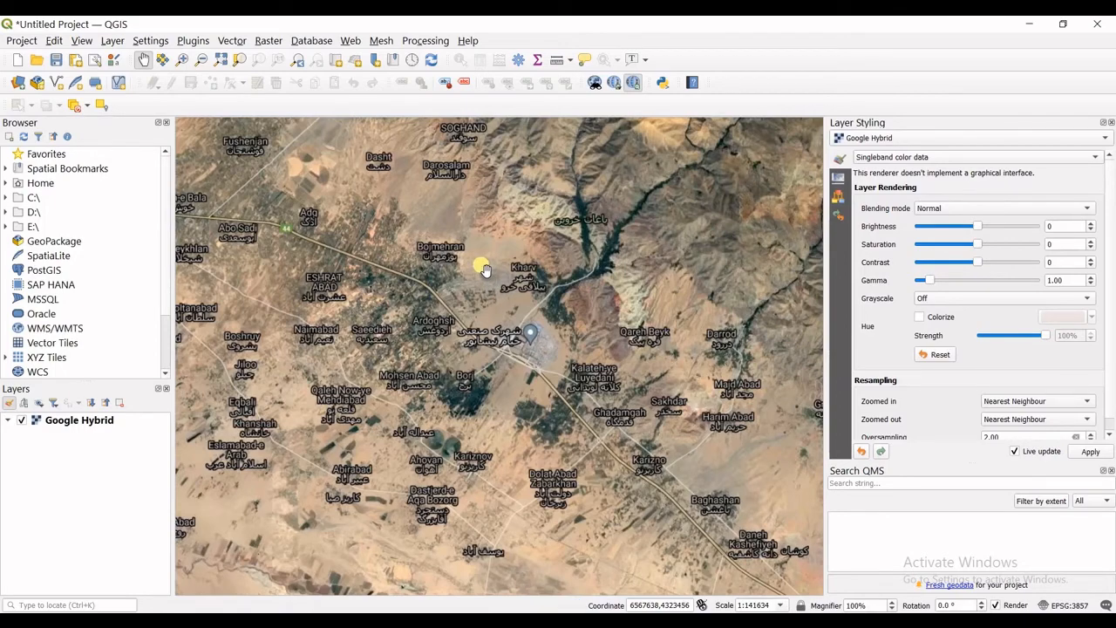
mouse_move(481, 264)
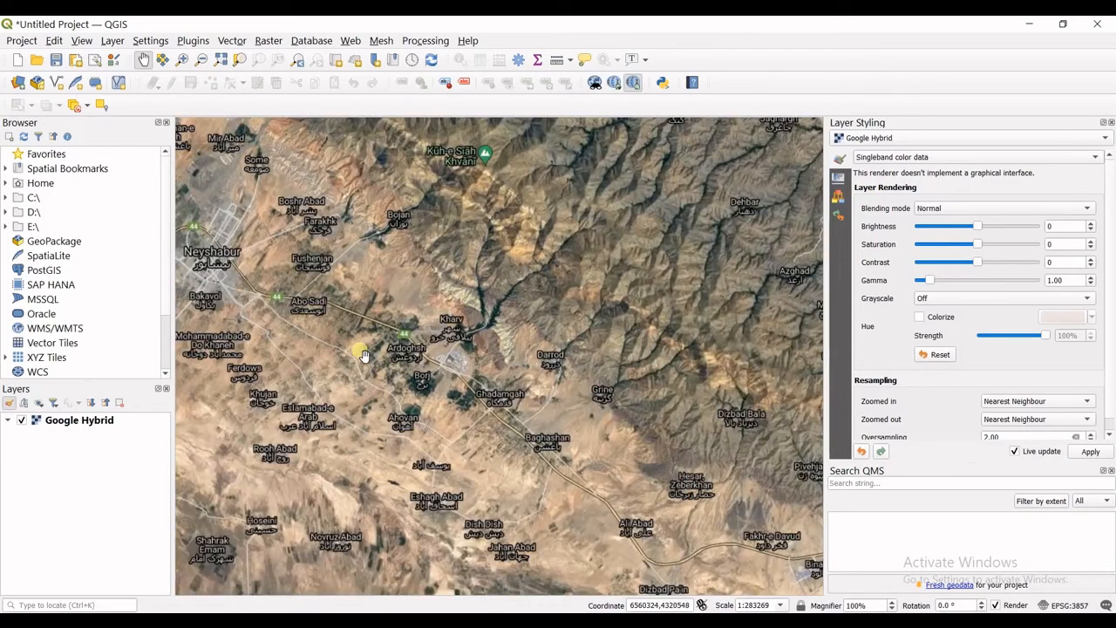
left_click_drag(364, 356, 698, 255)
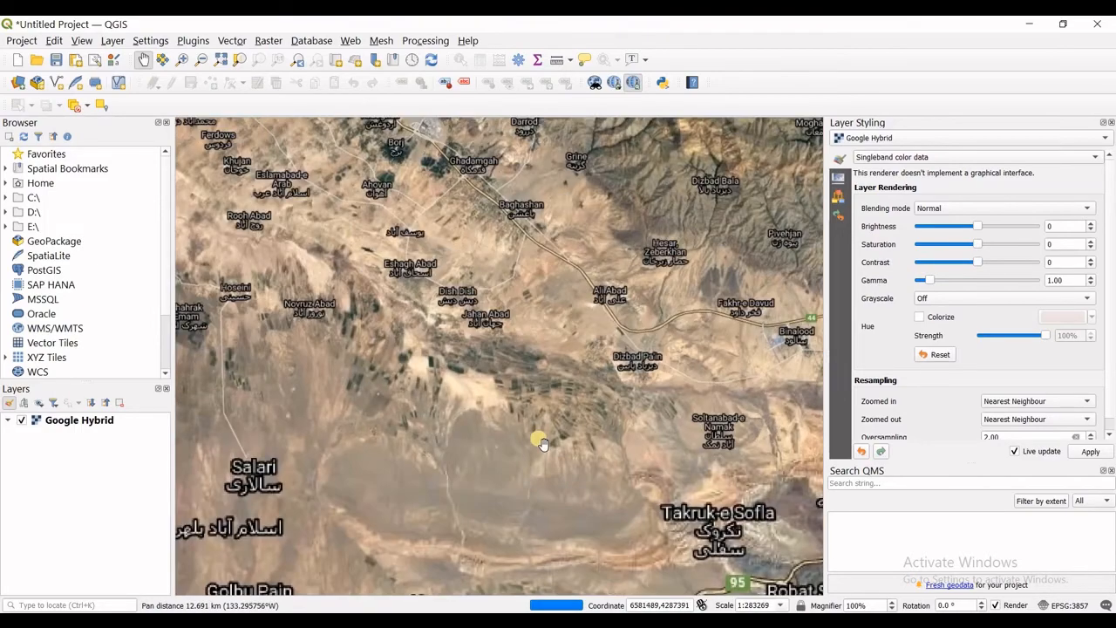
scroll("down", 3)
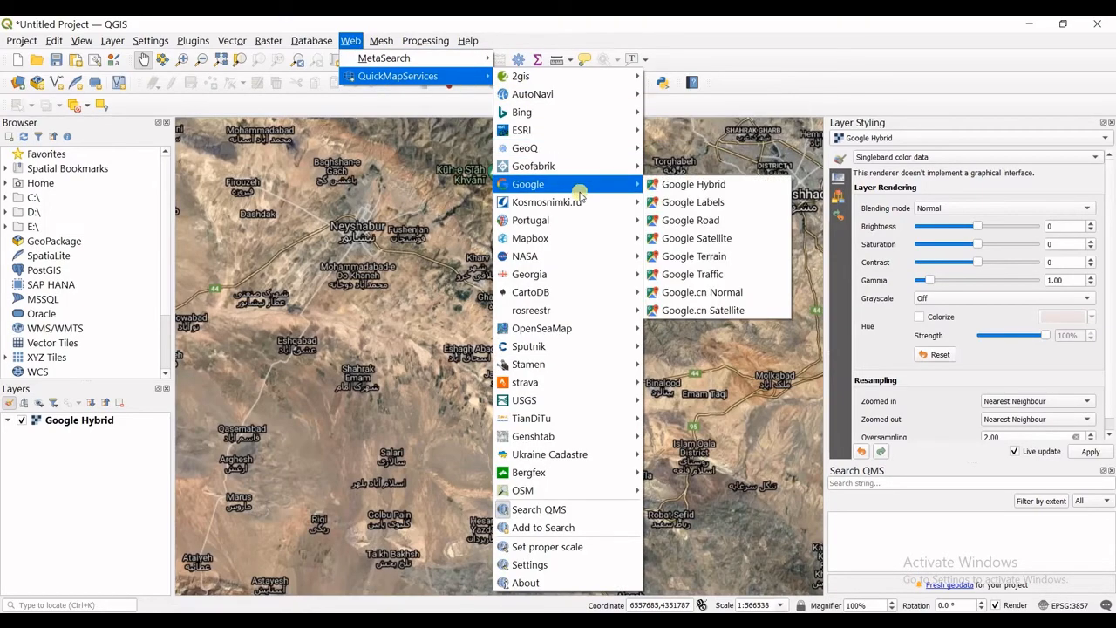
mouse_move(530, 237)
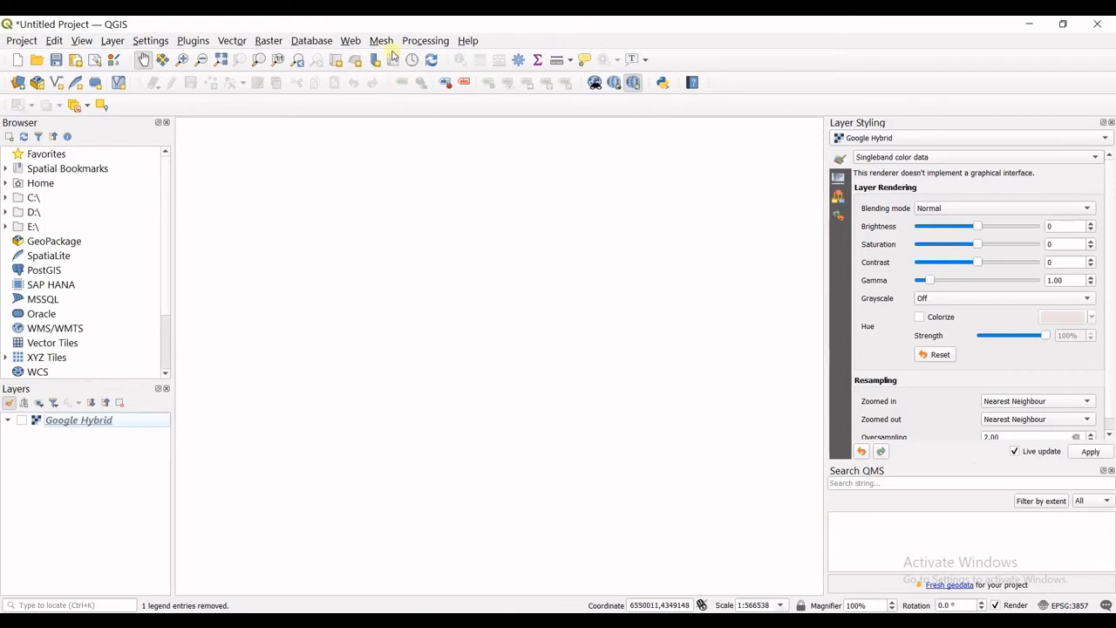
Add Google Satellite and Google Road basemaps and select the Google Road layer.
left_click(351, 40)
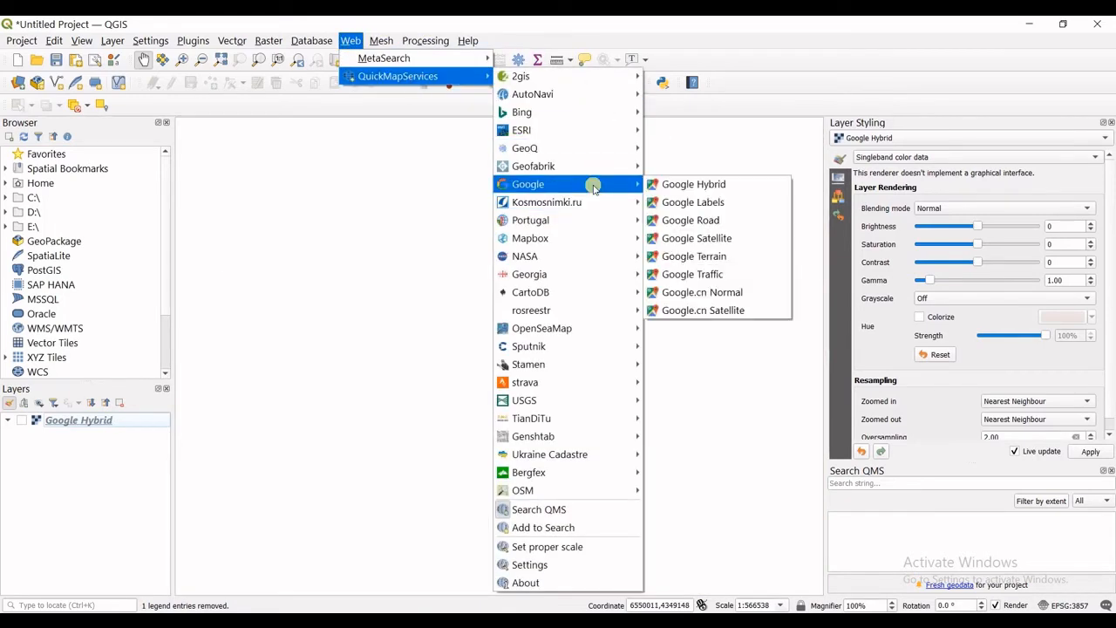
left_click(696, 237)
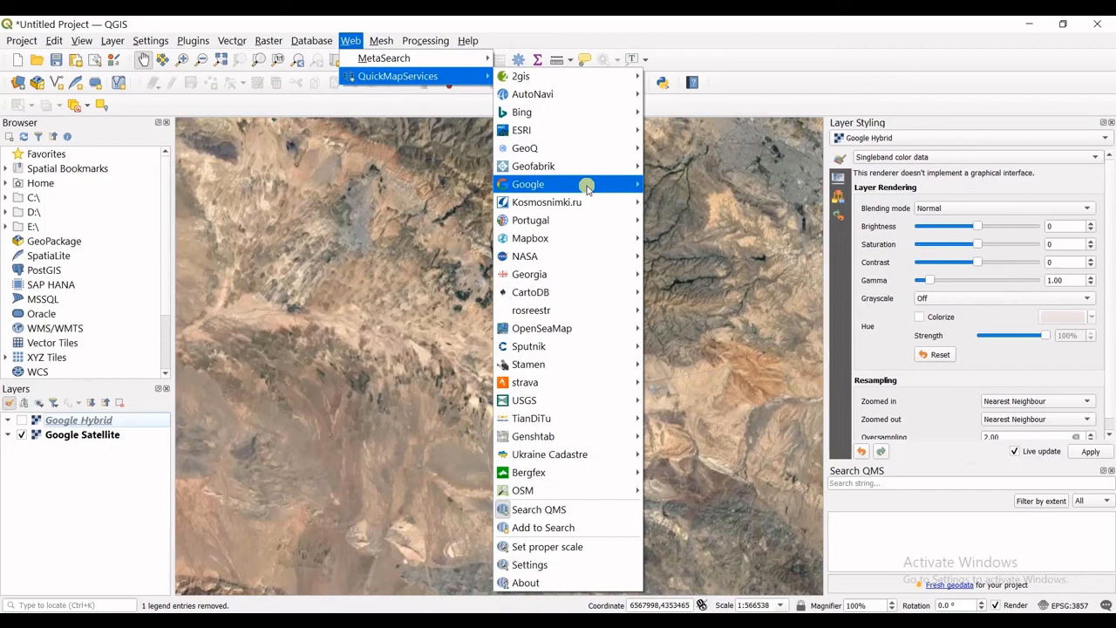
left_click(526, 183)
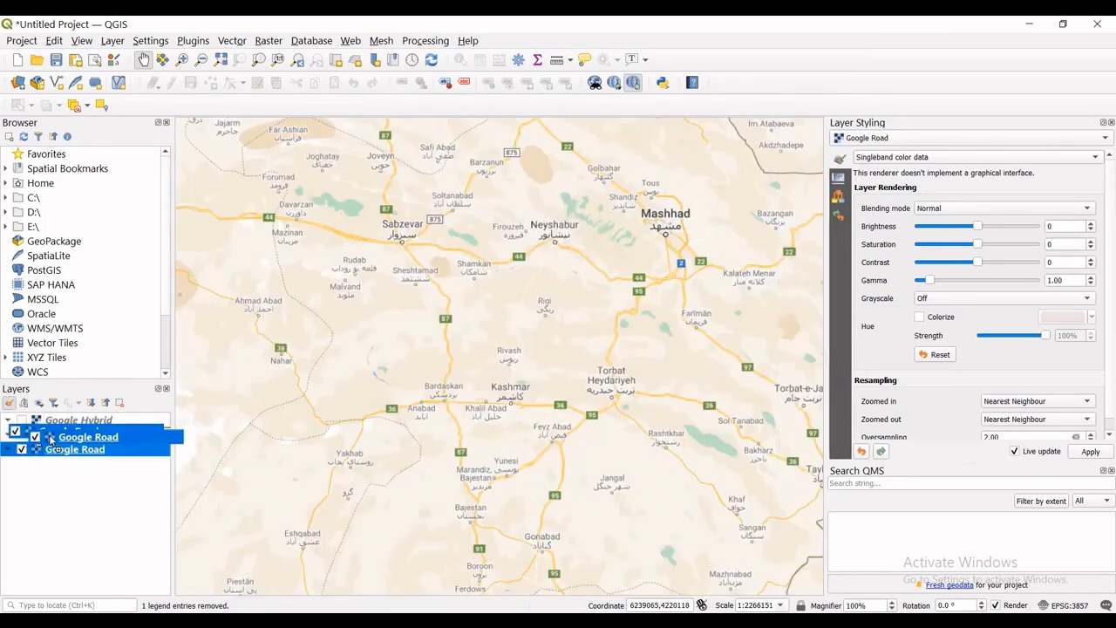
left_click(80, 448)
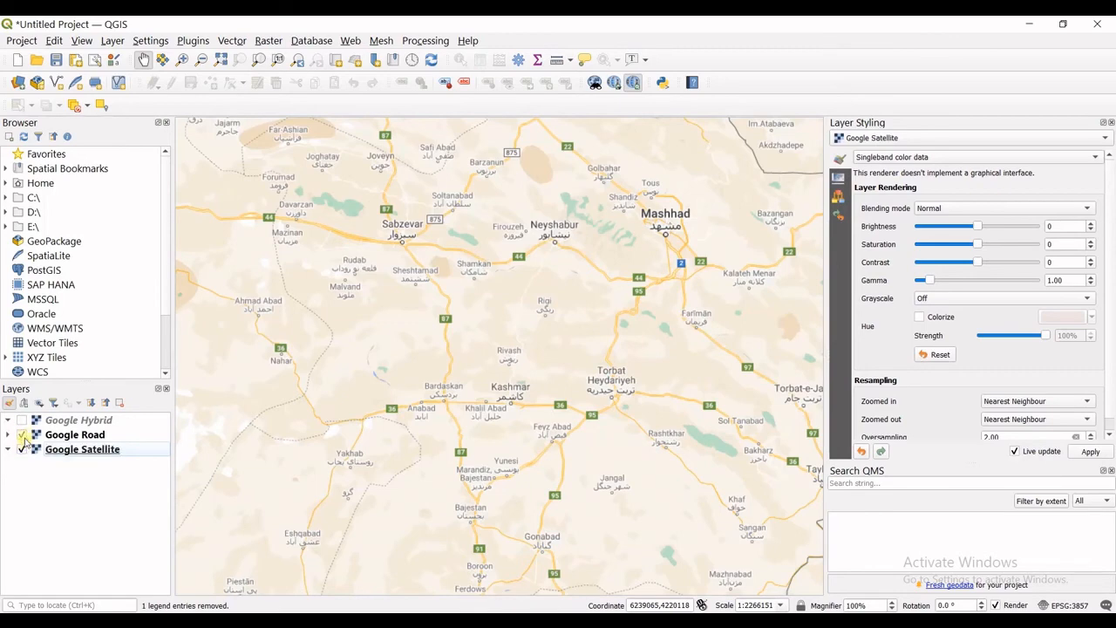
left_click(75, 434)
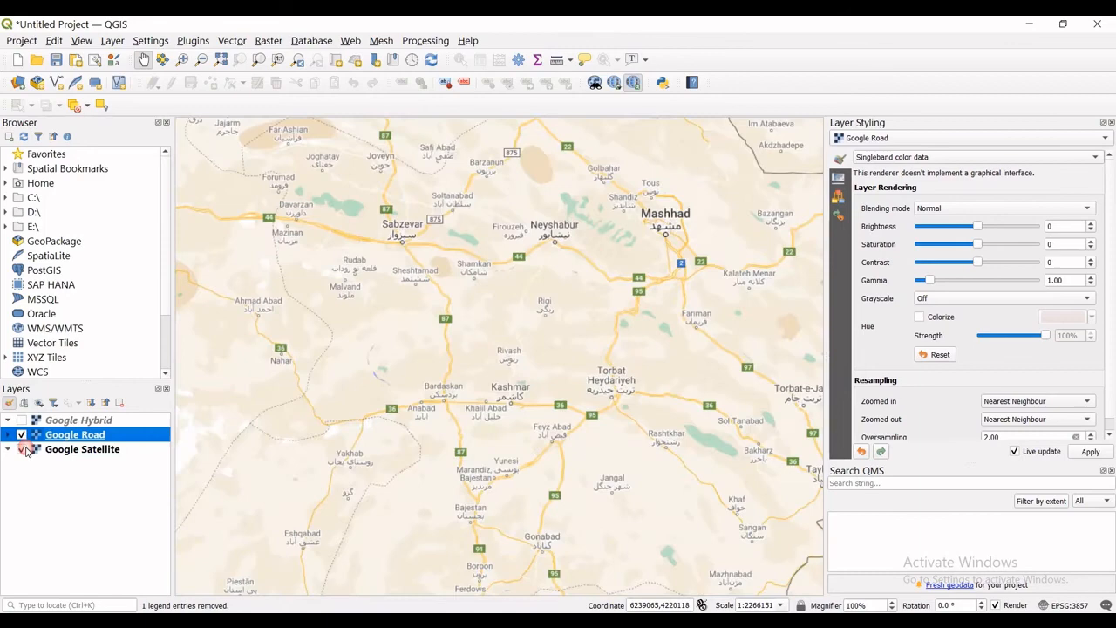
Hide Google Road so only Google Satellite imagery is drawn on the map.
left_click(21, 434)
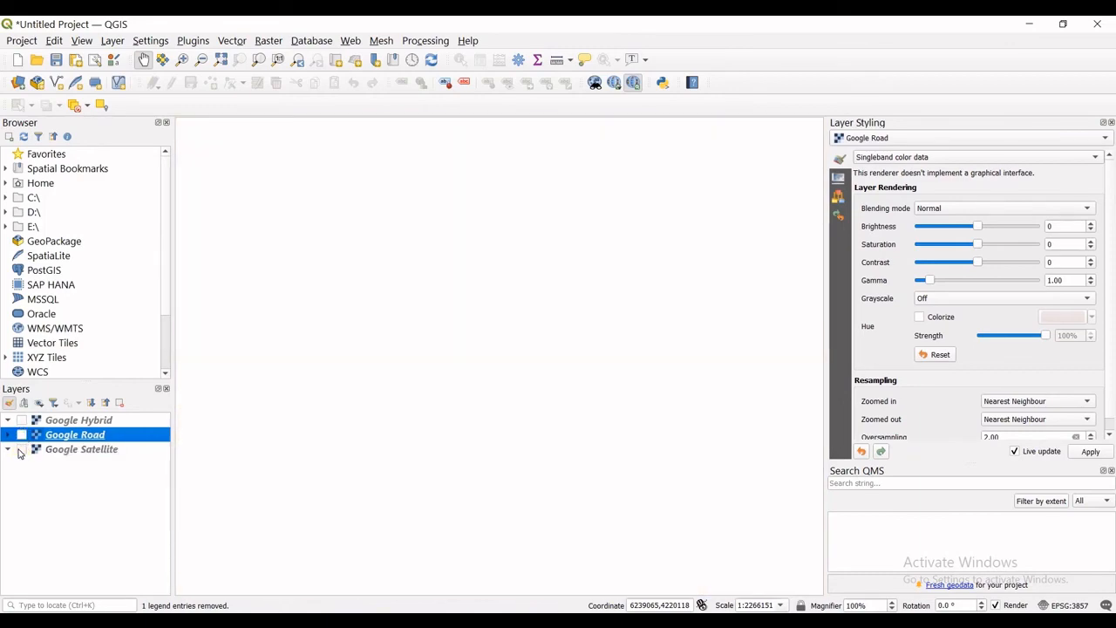
left_click(21, 435)
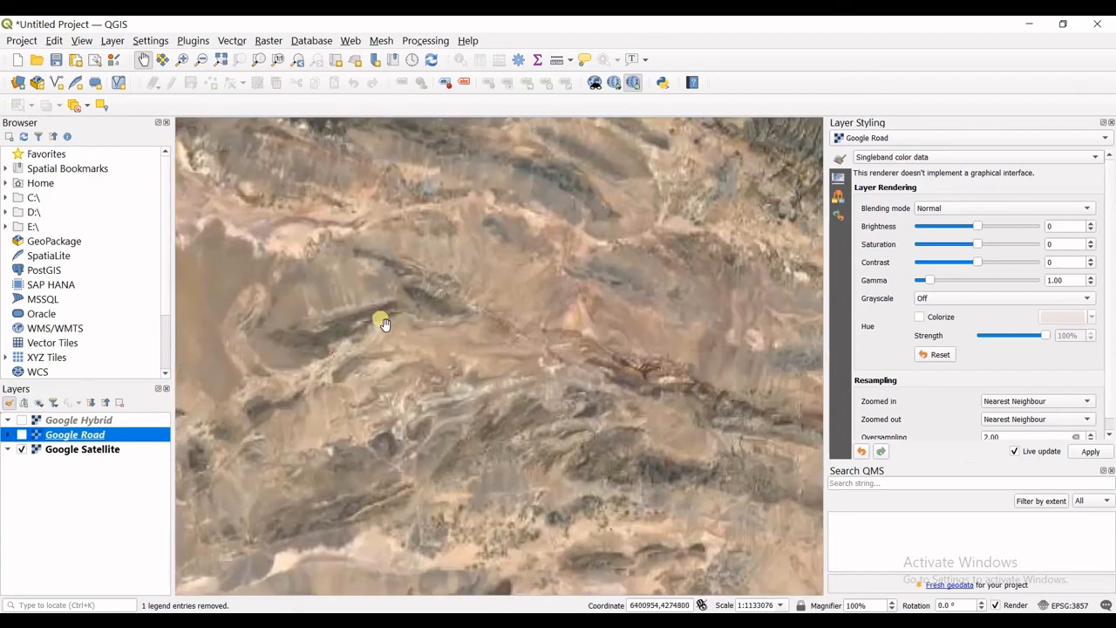
scroll("down", 3)
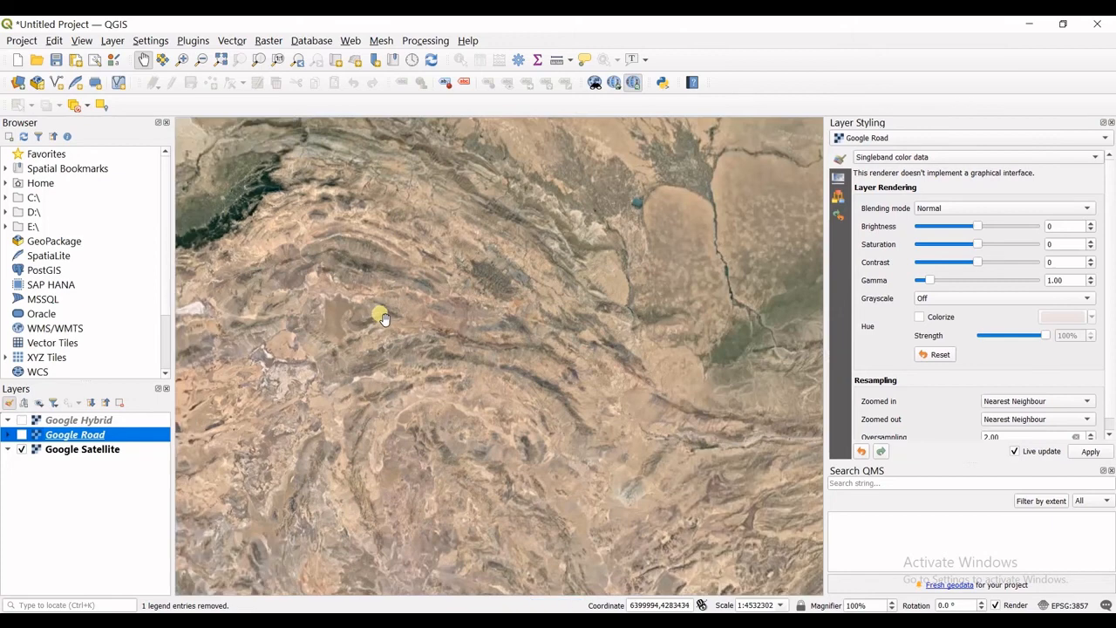
mouse_move(384, 316)
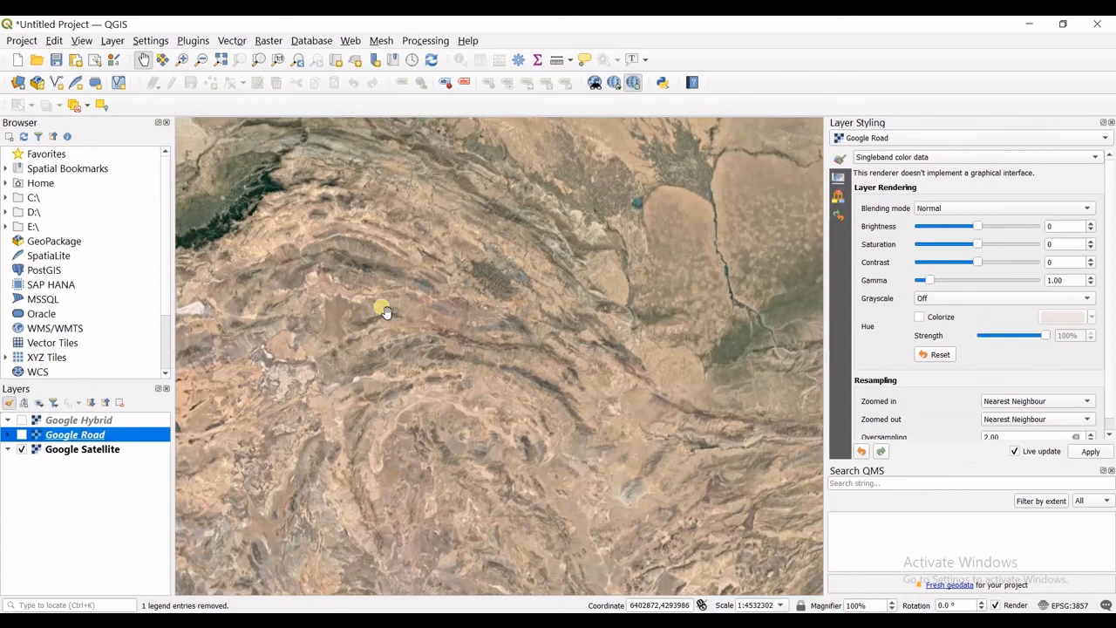
mouse_move(375, 280)
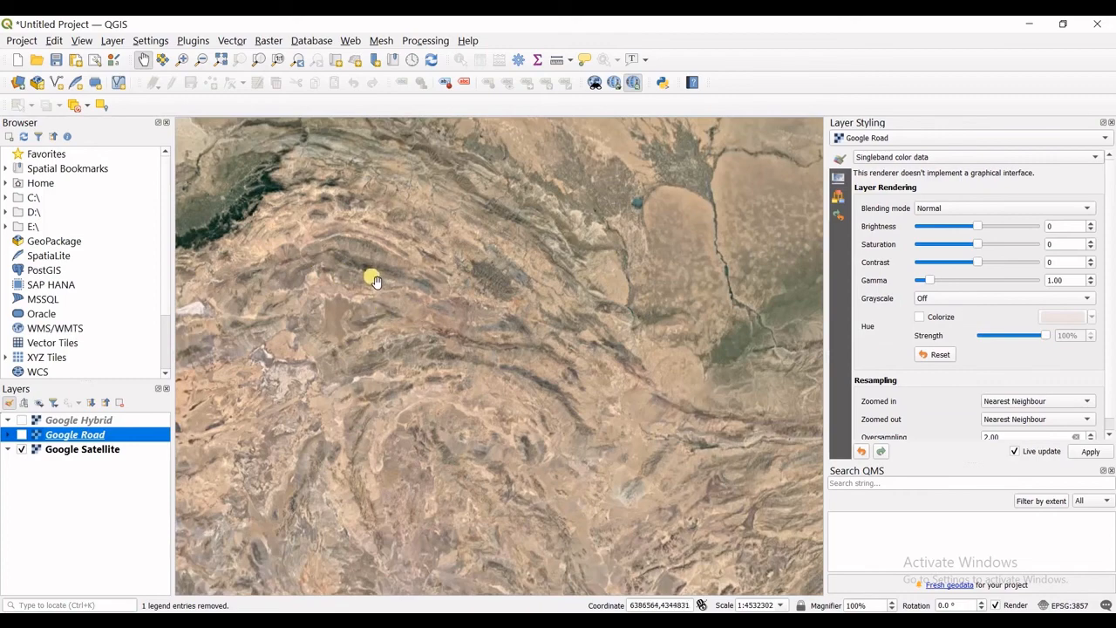